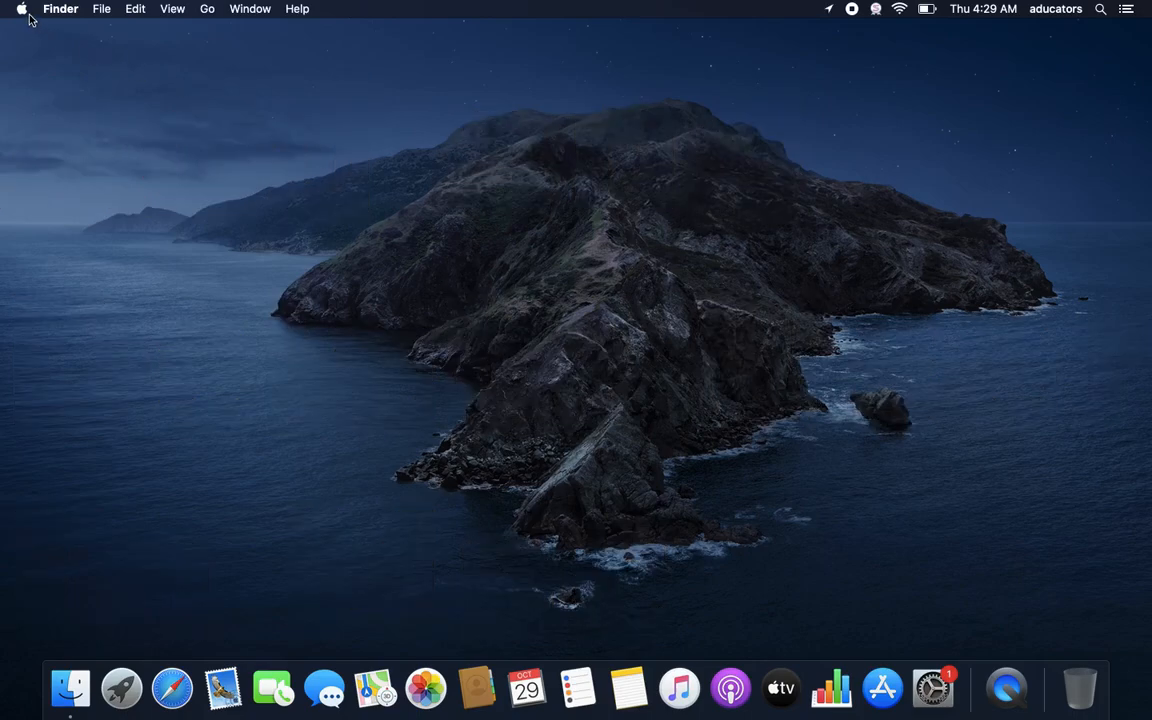
Reach the Users & Groups pane via Apple menu > System Preferences.
left_click(20, 8)
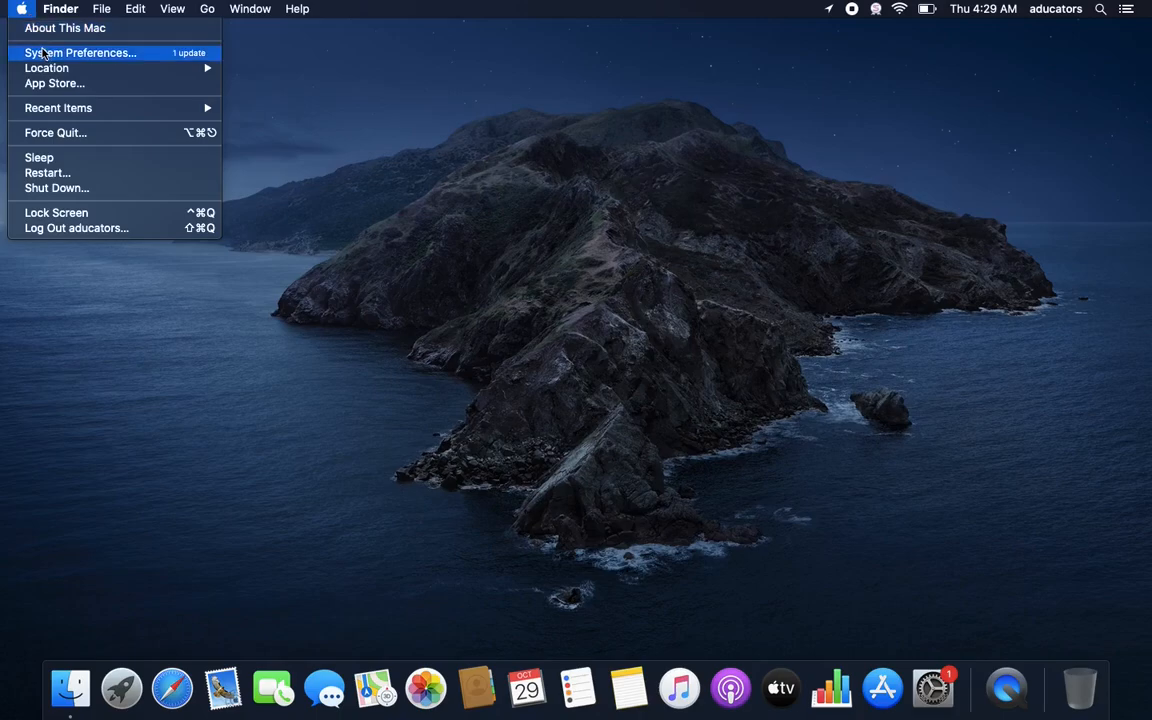
left_click(80, 52)
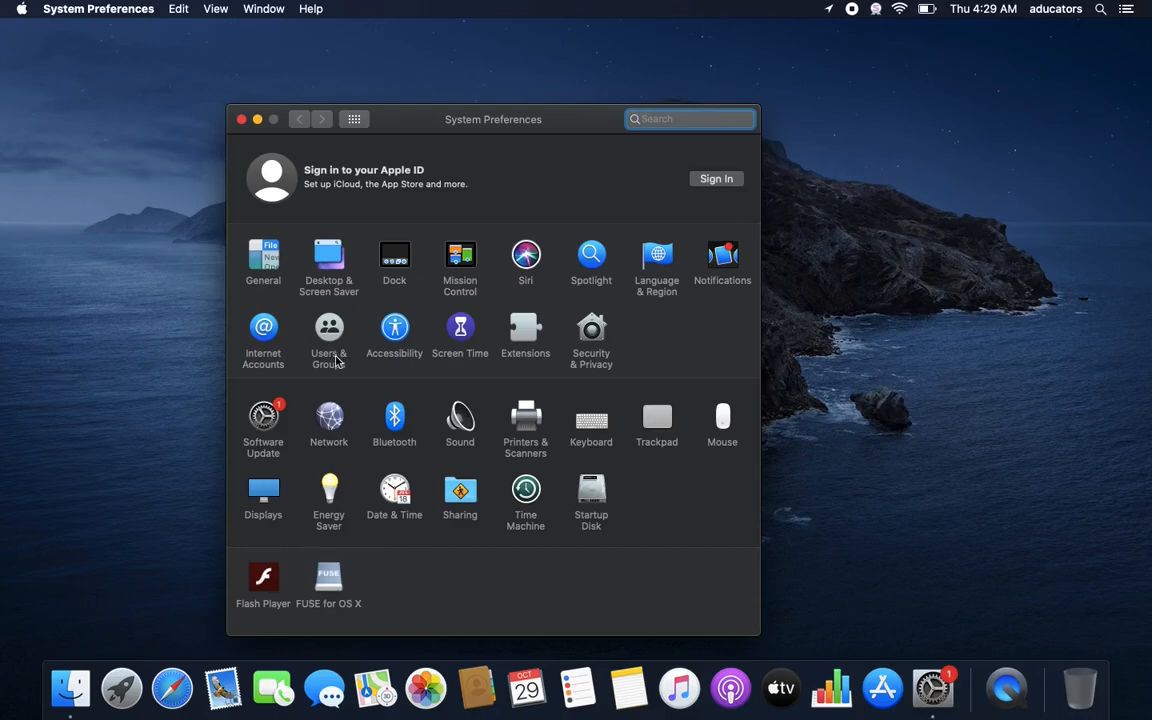
left_click(328, 336)
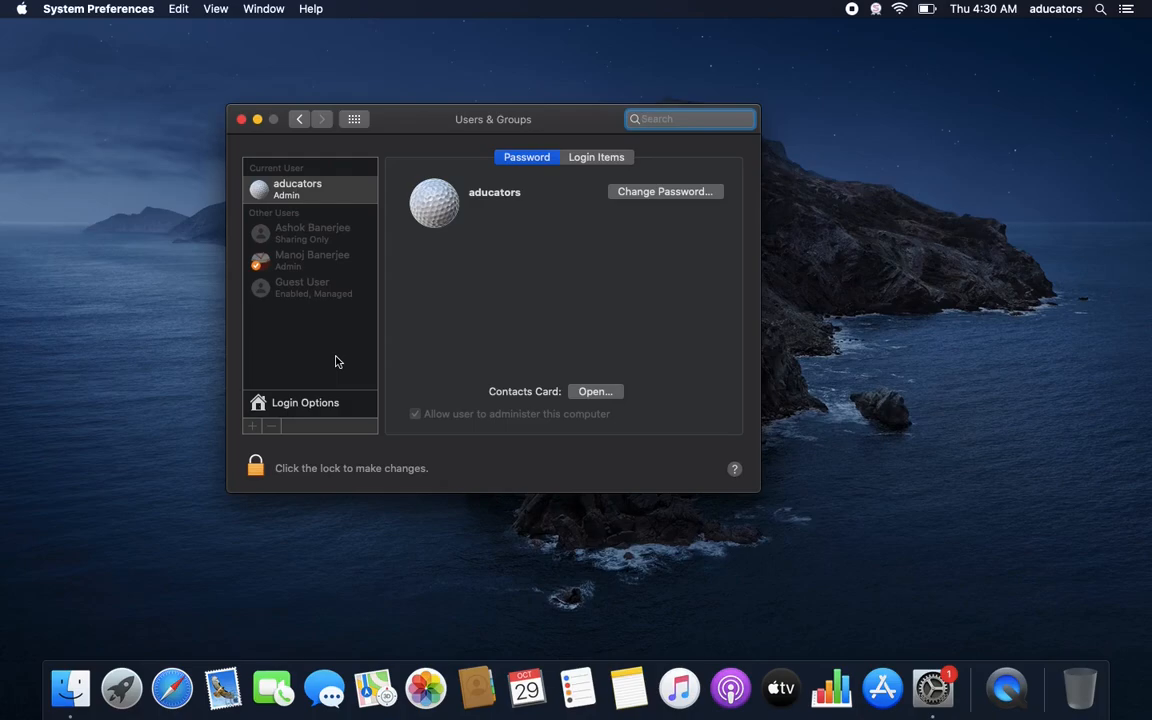
Unlock Users & Groups by authenticating at the lock with the admin password.
left_click(690, 120)
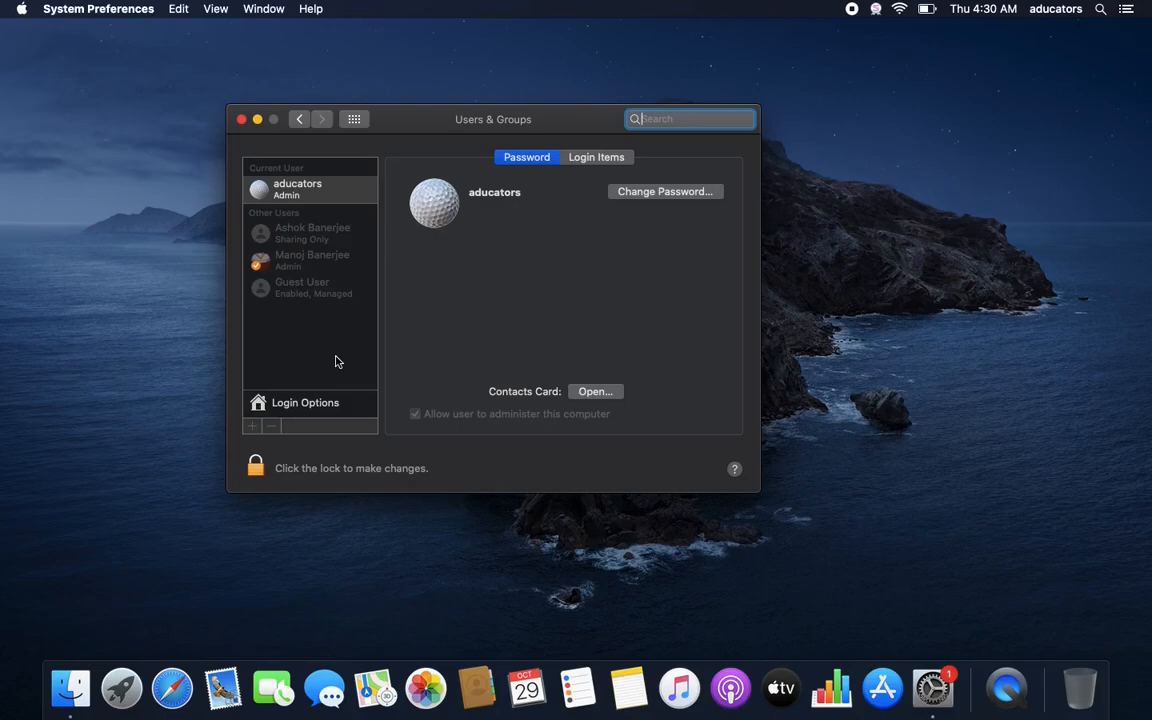
mouse_move(332, 356)
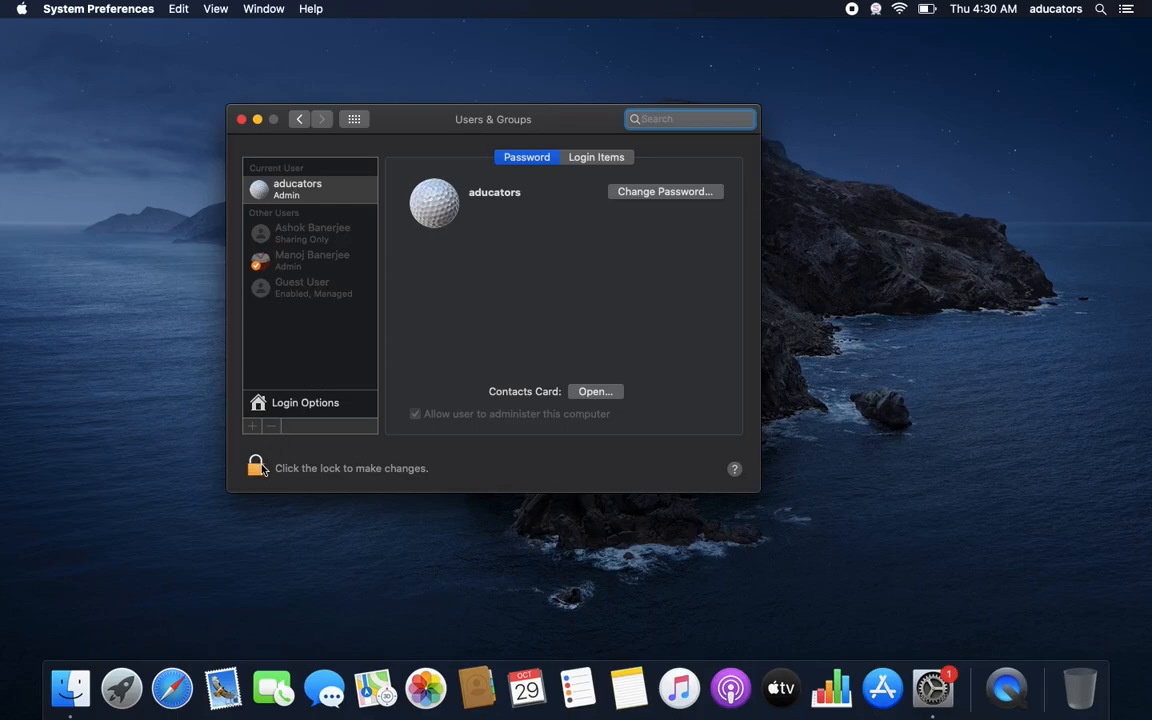
left_click(256, 468)
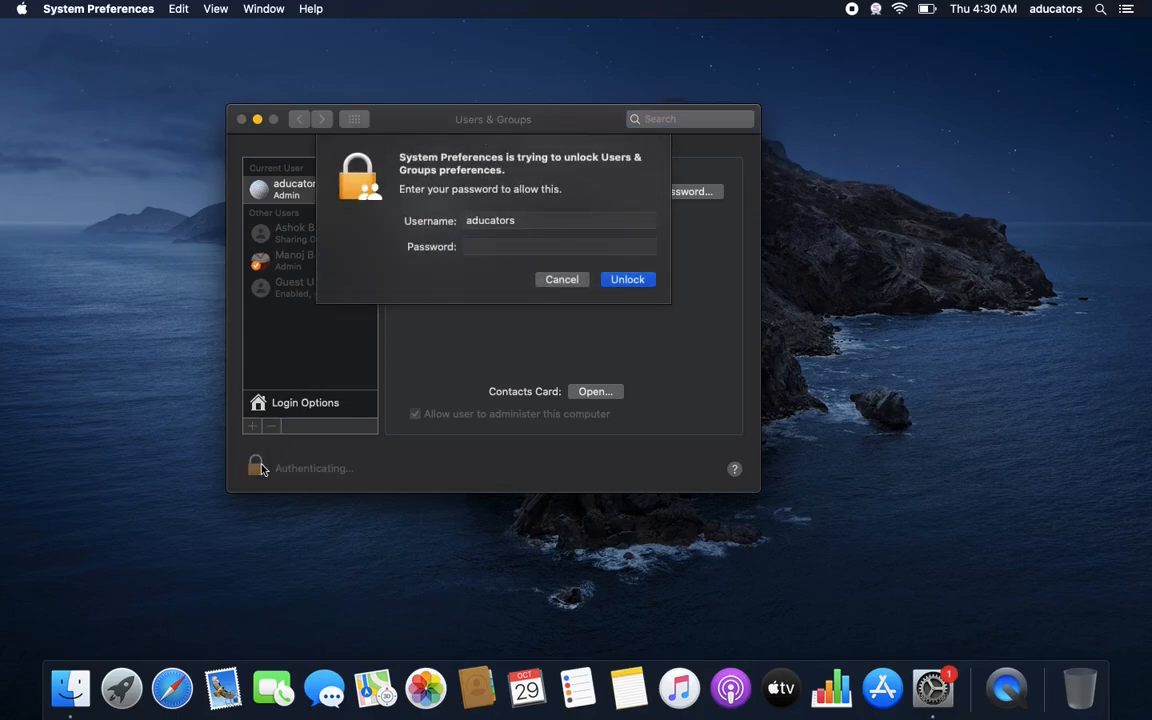
left_click(560, 246)
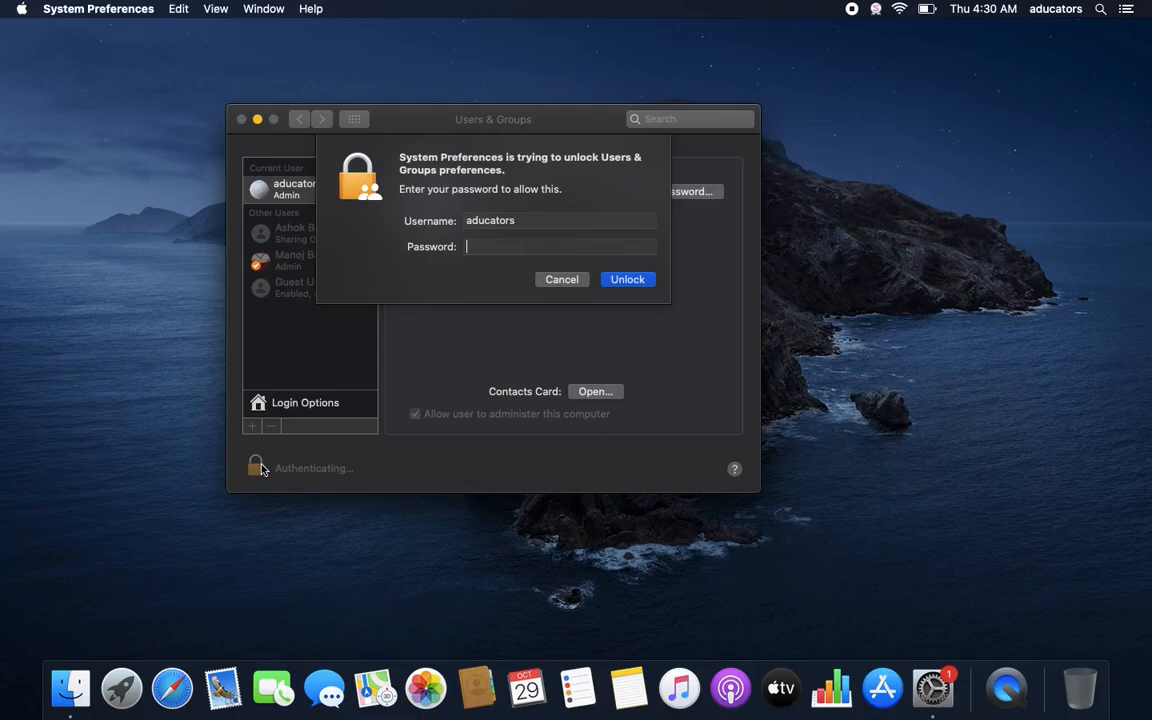
type("•")
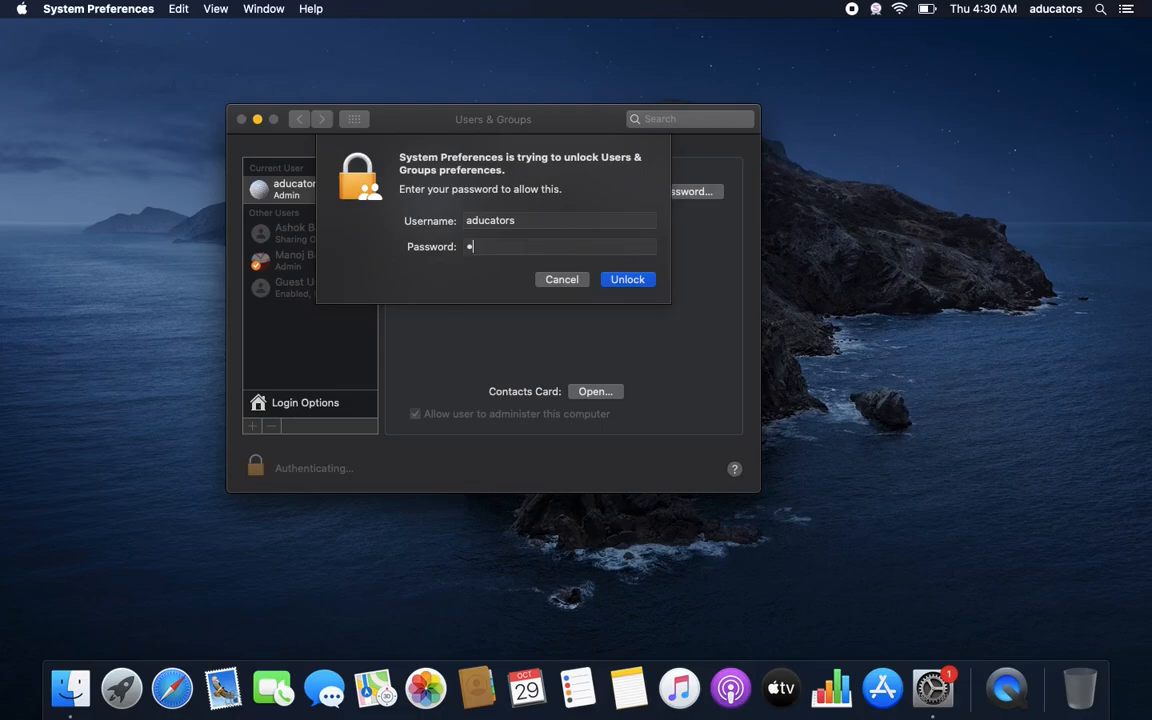
type("•••••")
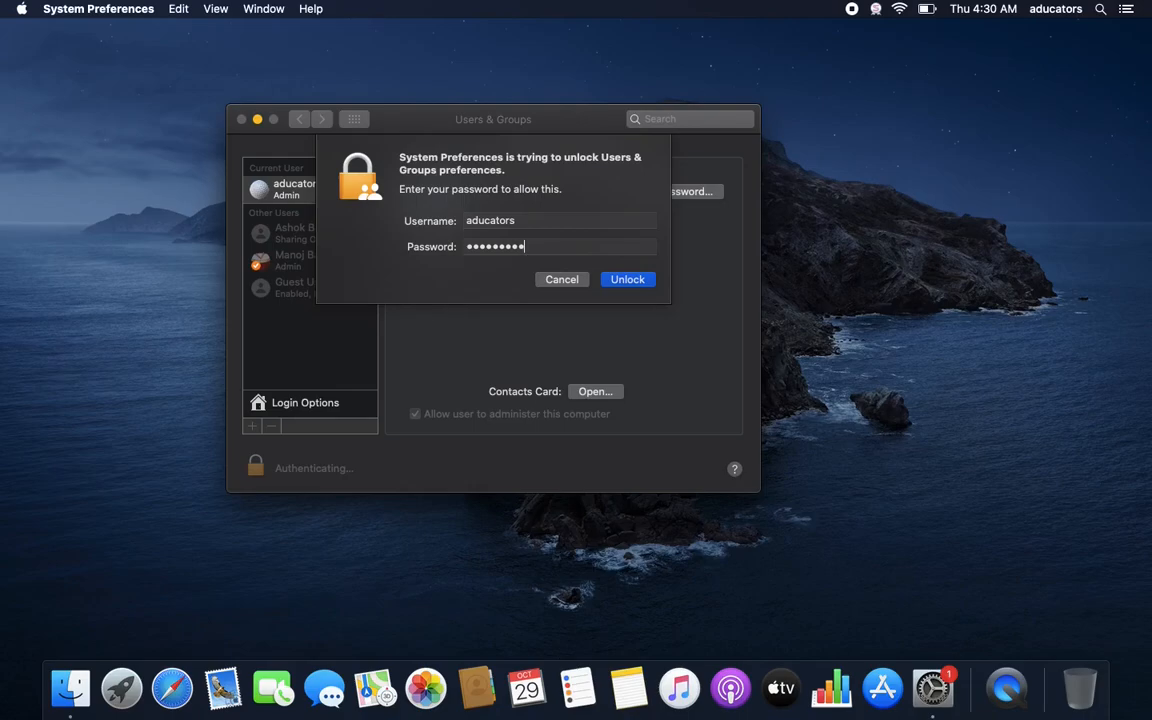
left_click(628, 280)
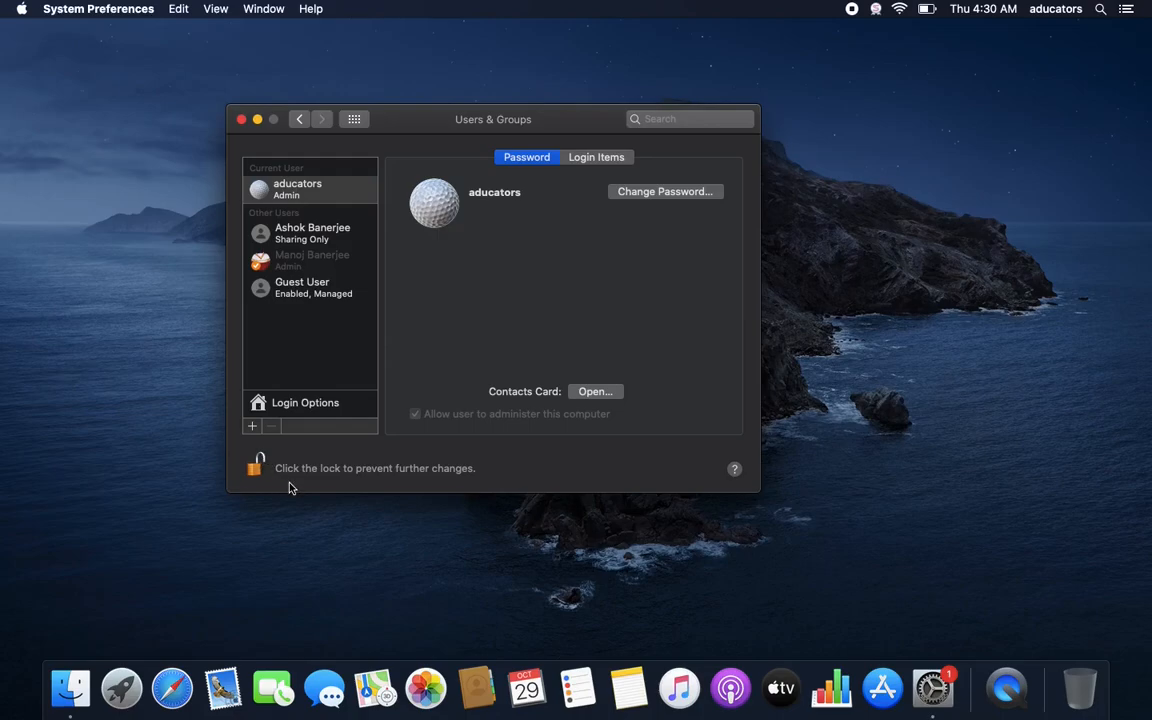
mouse_move(204, 424)
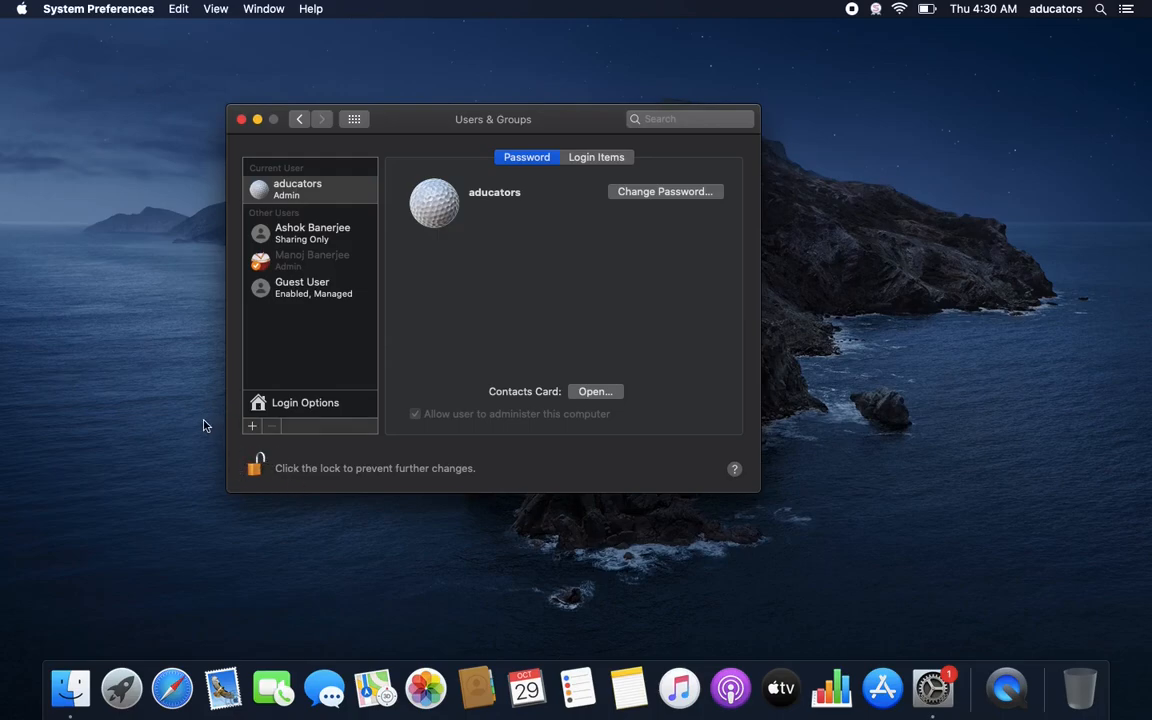
mouse_move(332, 412)
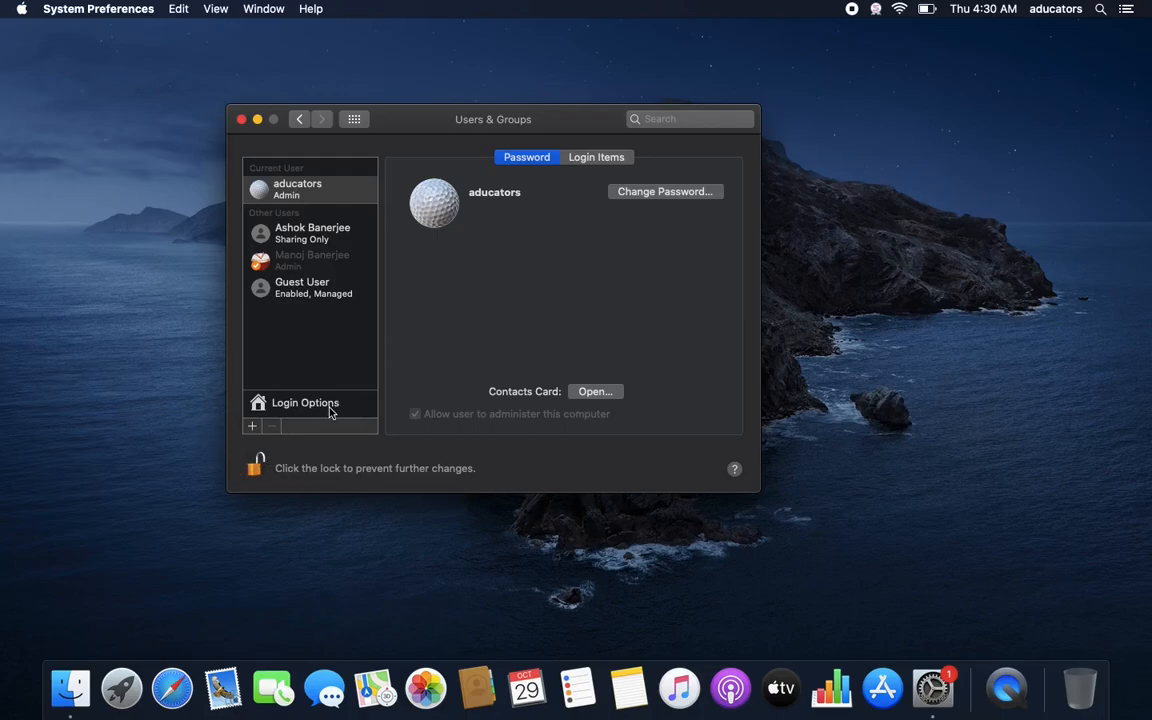
mouse_move(252, 430)
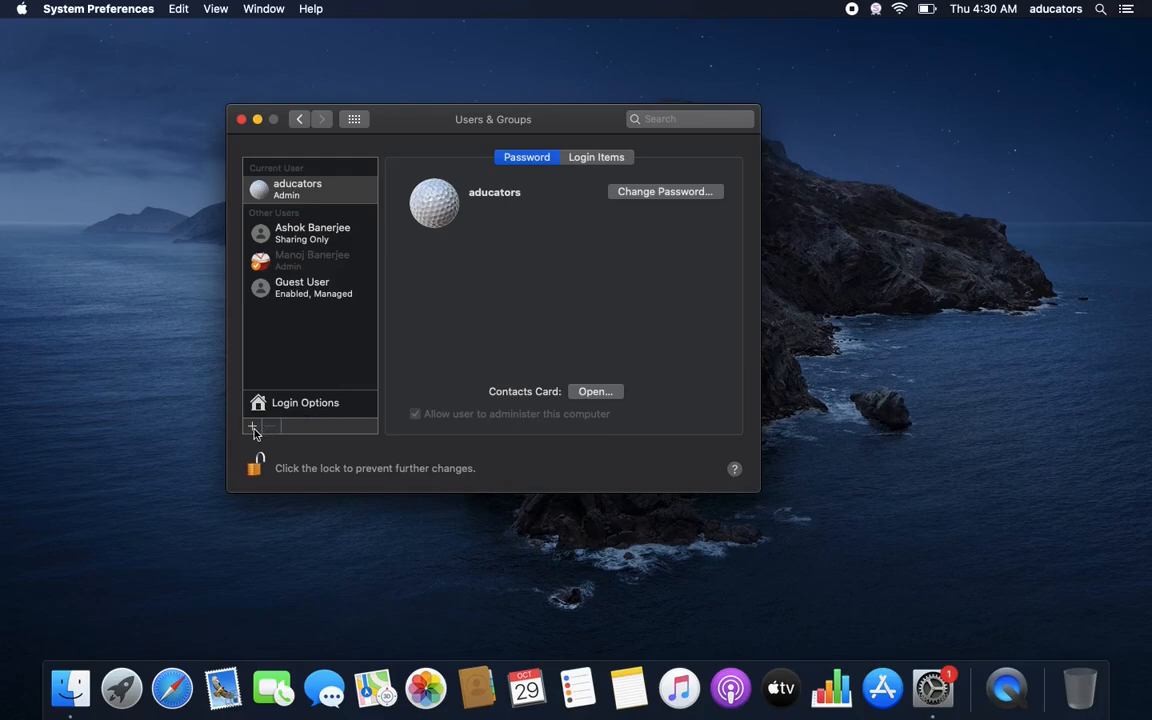
Start a new account with the + button, keeping Standard as the account type.
left_click(252, 428)
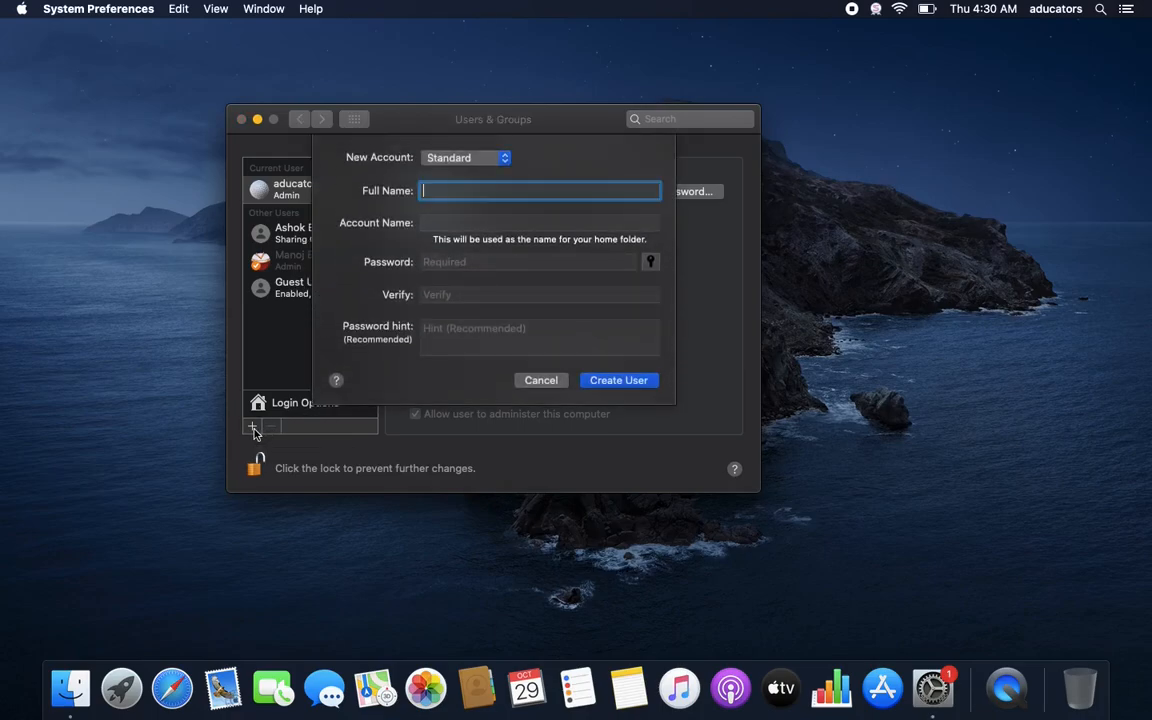
mouse_move(480, 216)
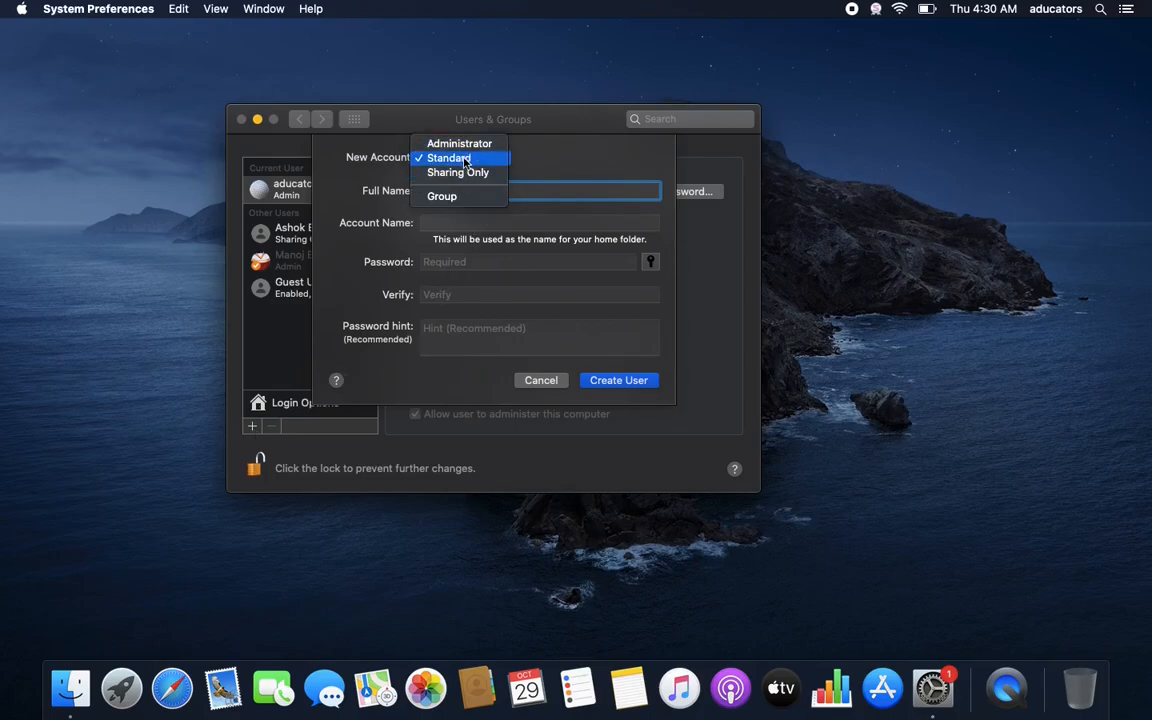
mouse_move(460, 144)
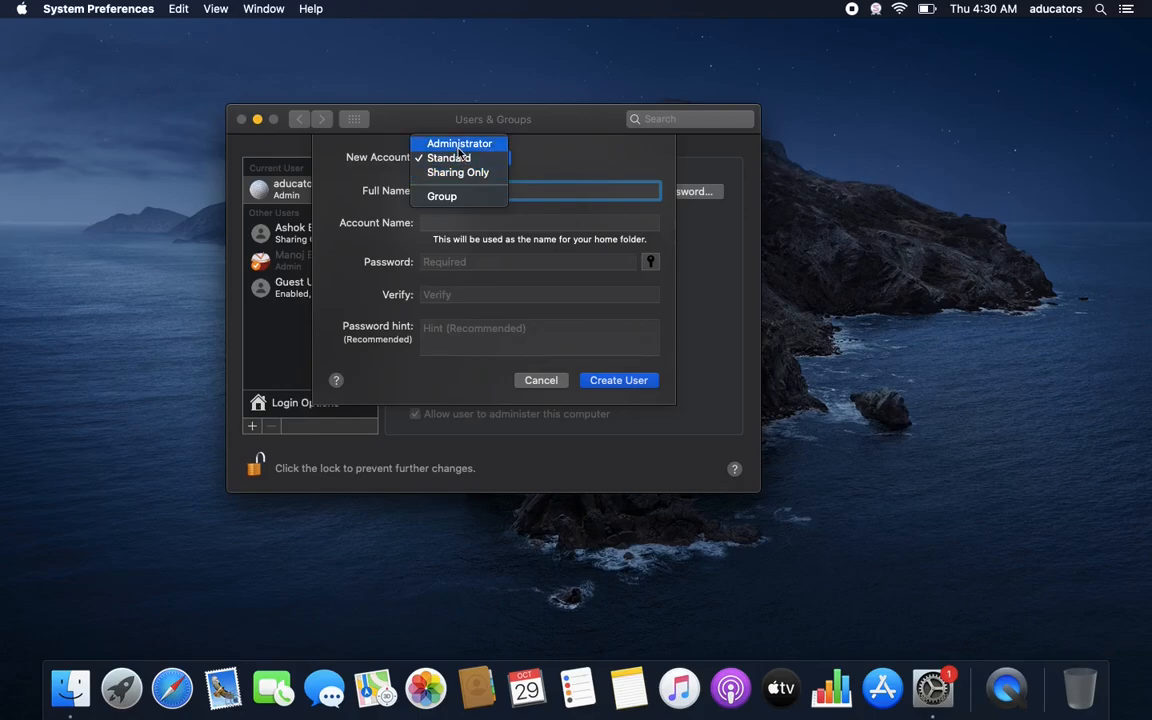
mouse_move(480, 156)
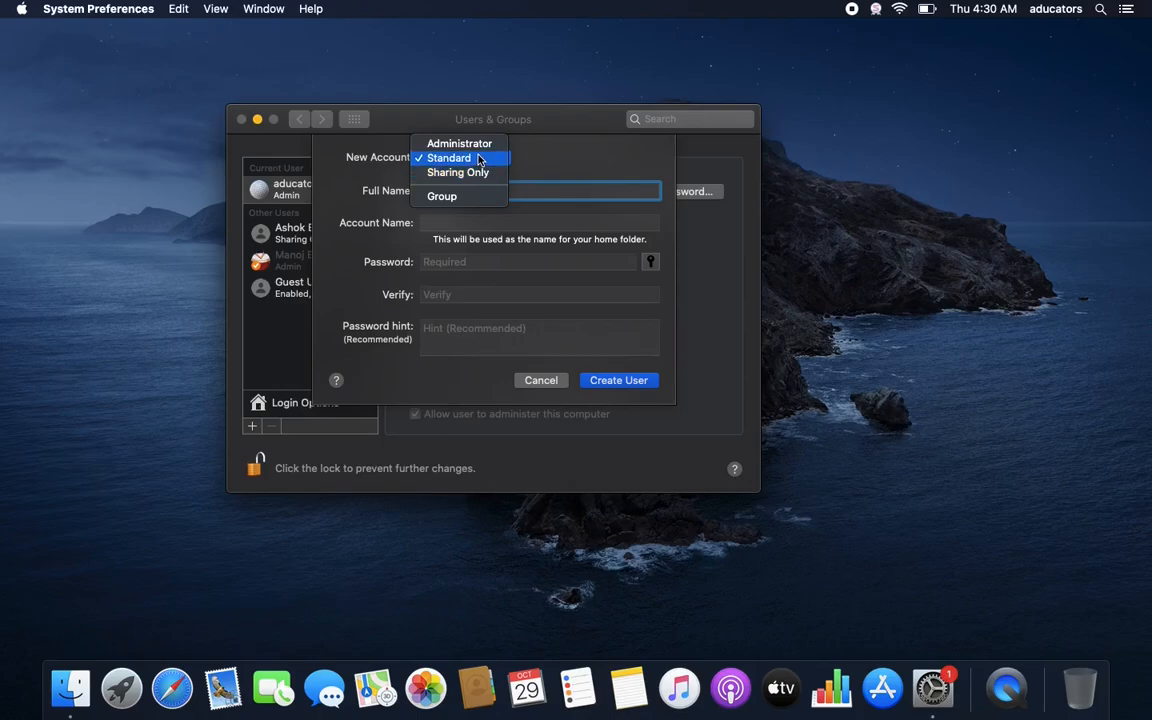
mouse_move(460, 144)
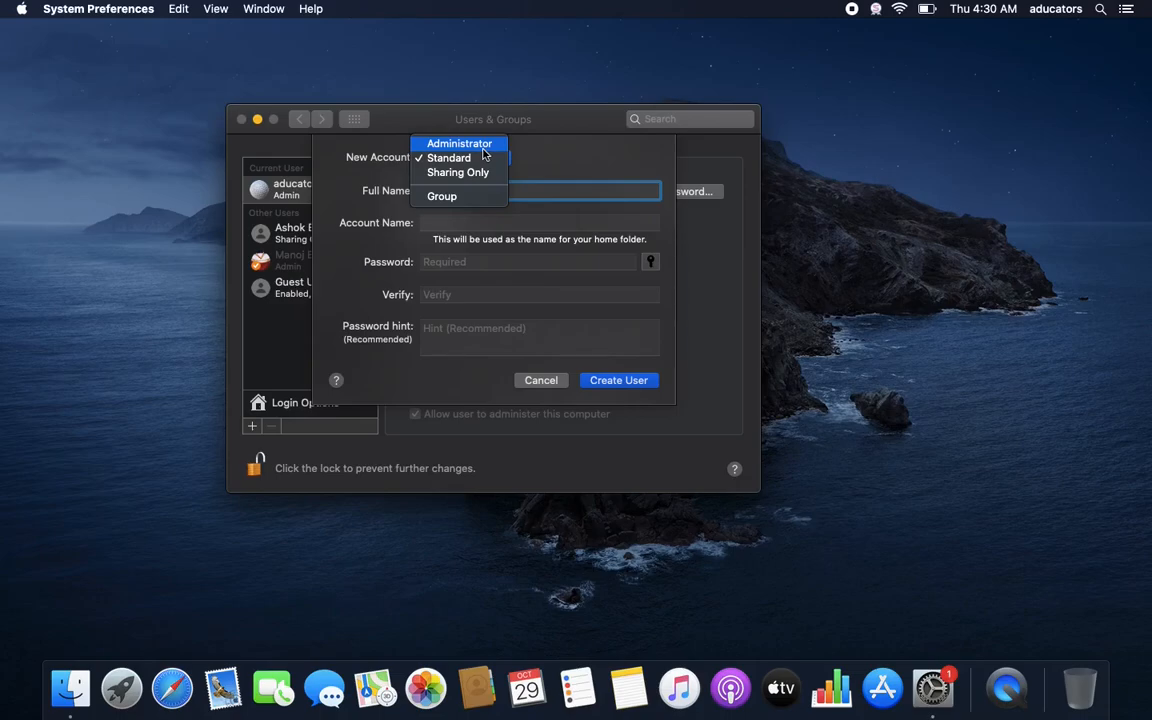
mouse_move(464, 158)
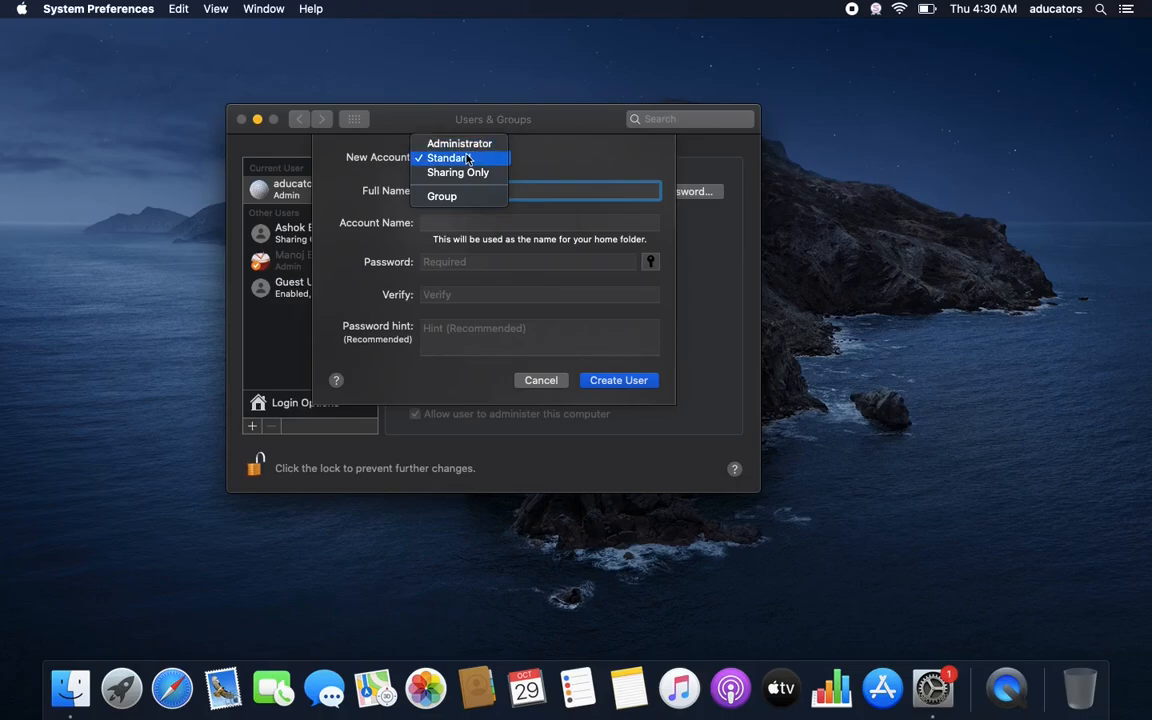
left_click(448, 158)
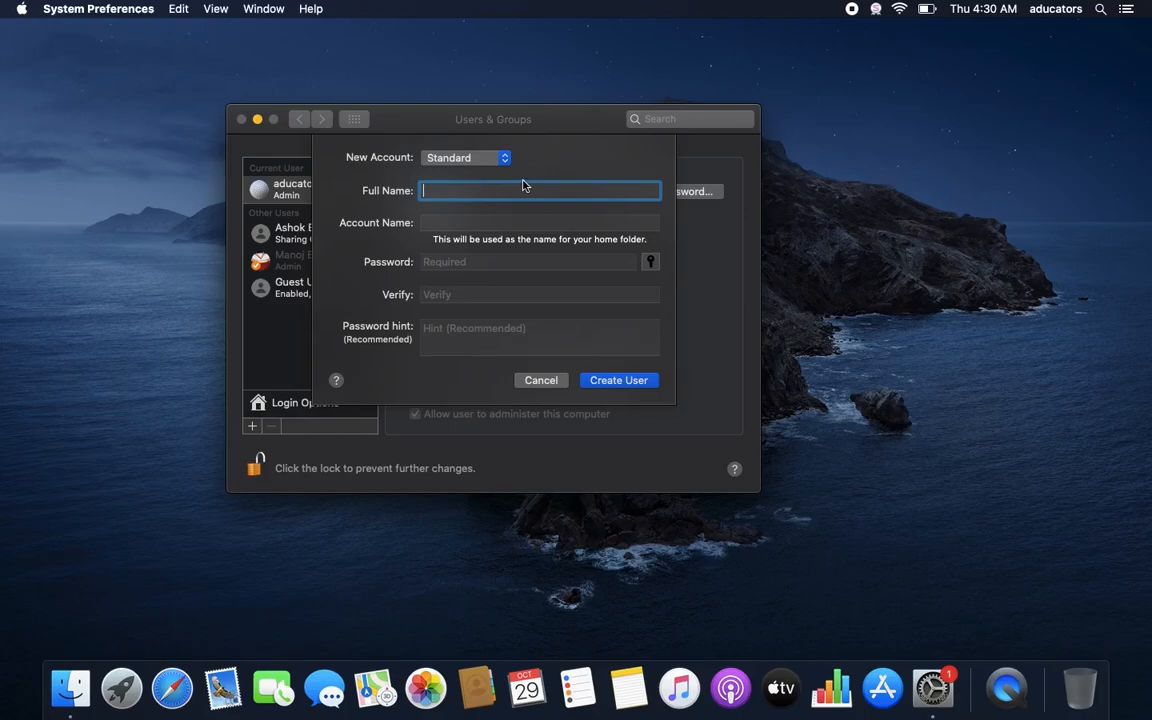
Create the Standard user 'demo' with a typed and verified password.
type("demo")
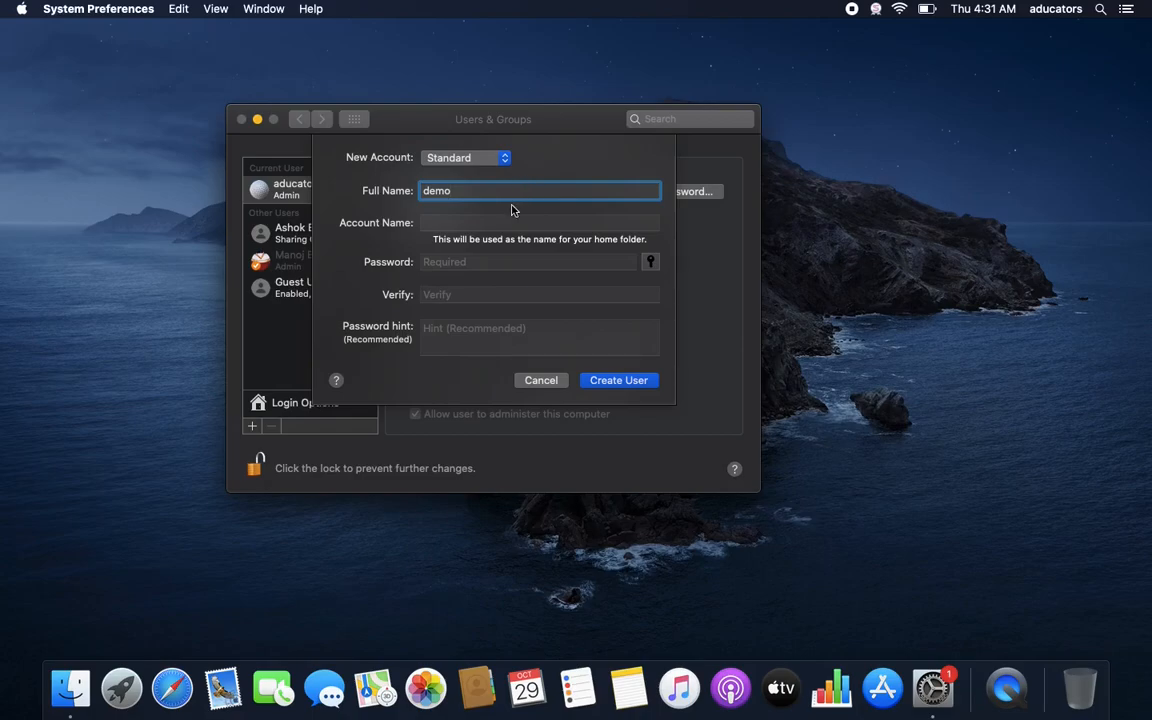
left_click(540, 222)
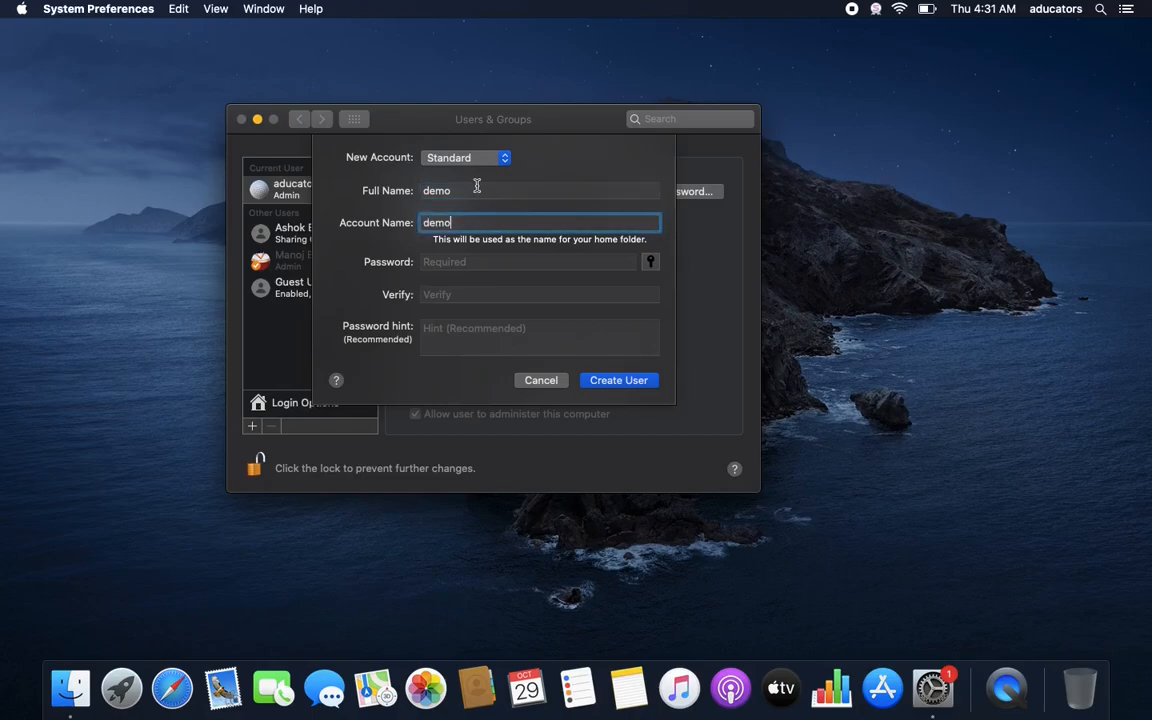
left_click(528, 260)
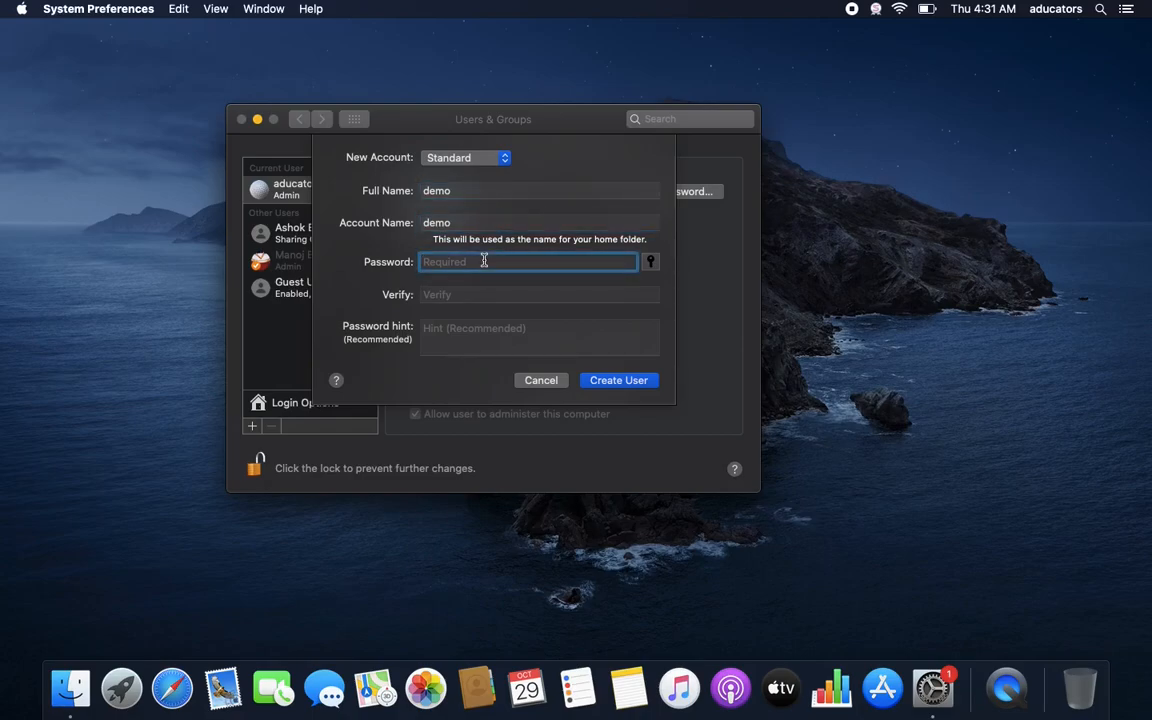
type("••••")
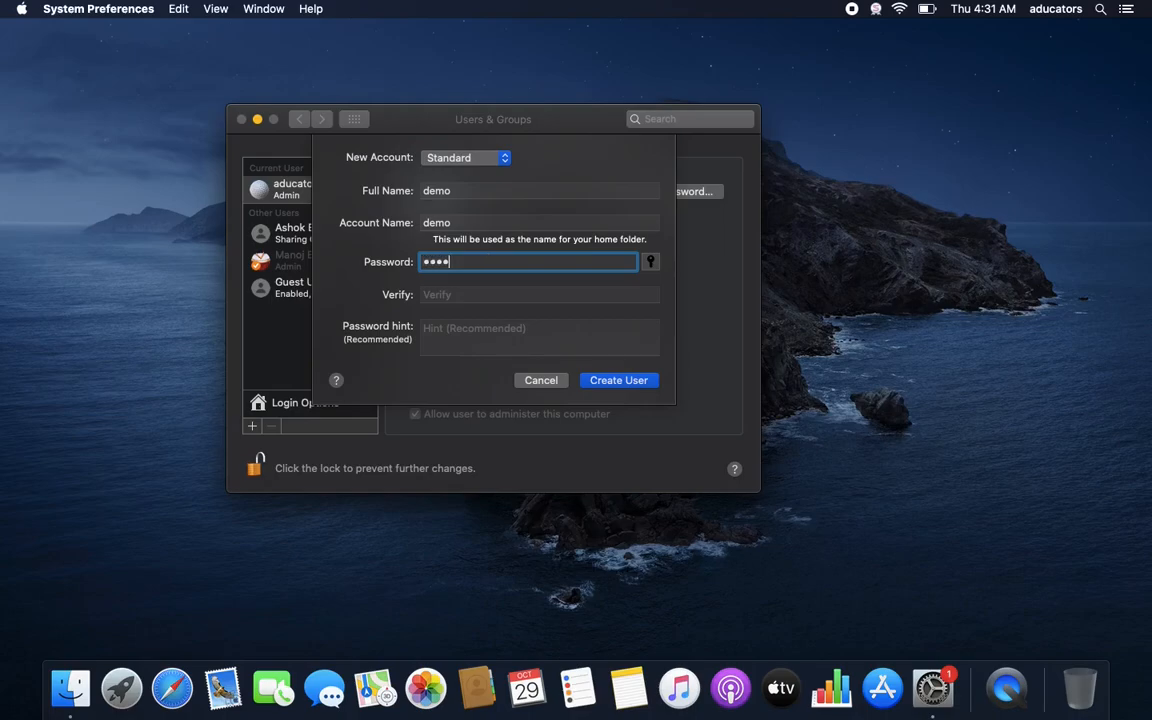
type("•••")
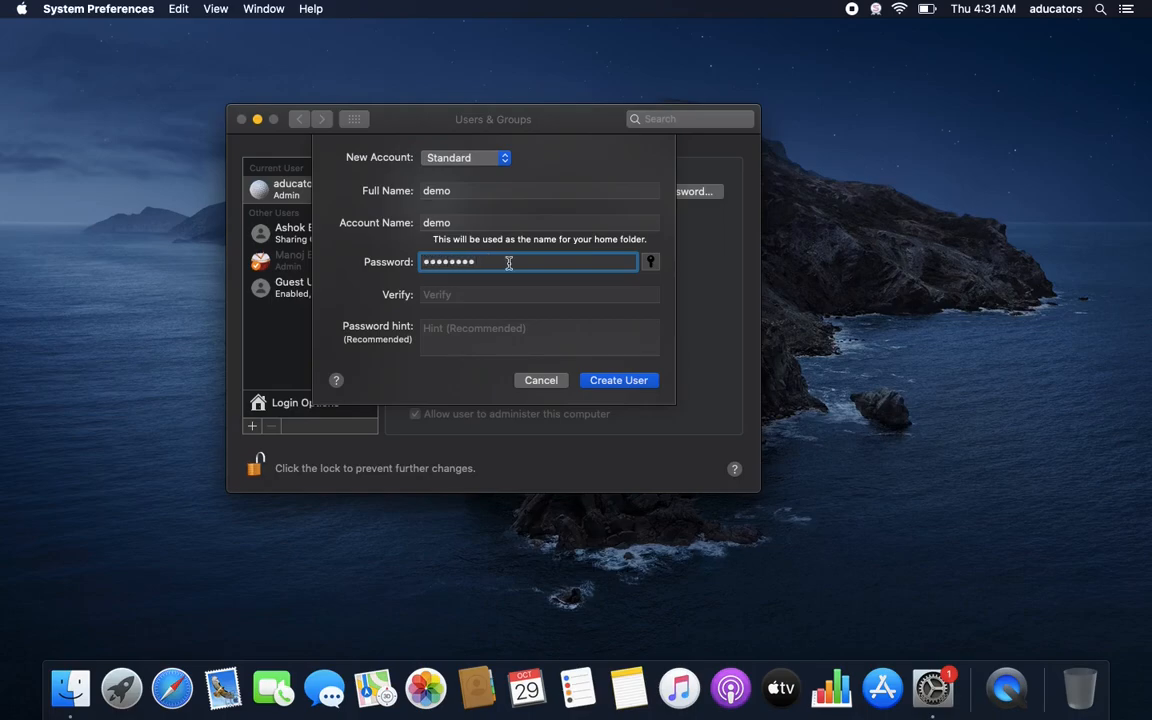
left_click(540, 294)
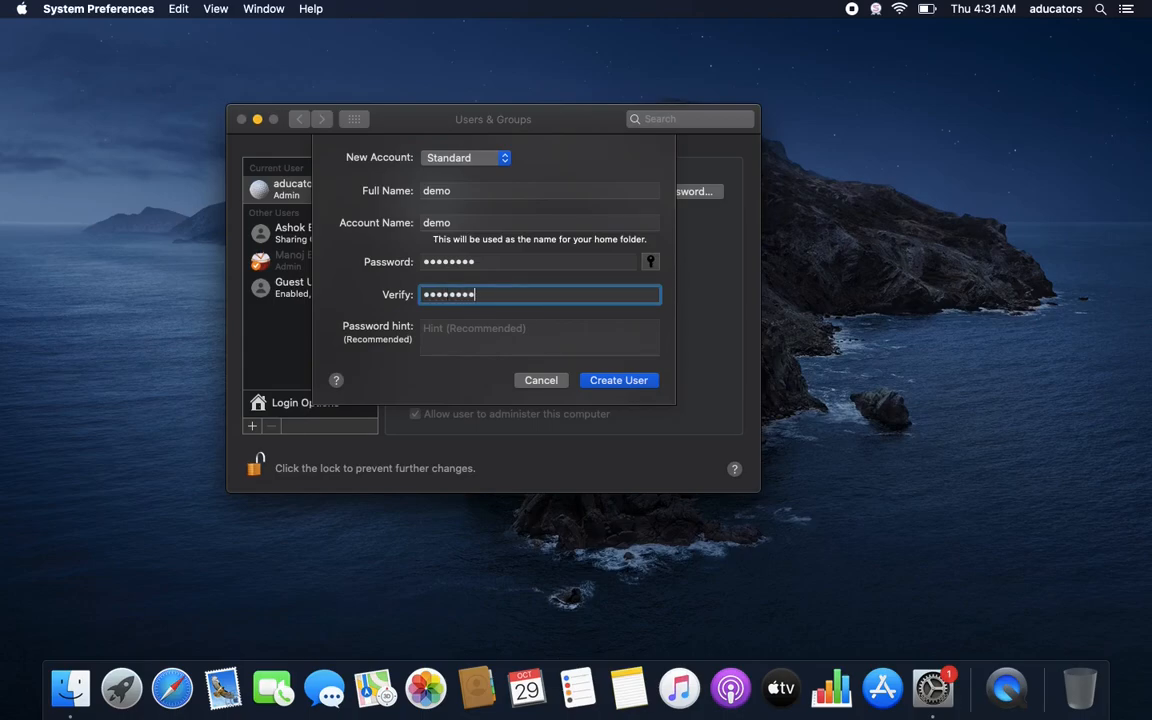
left_click(540, 336)
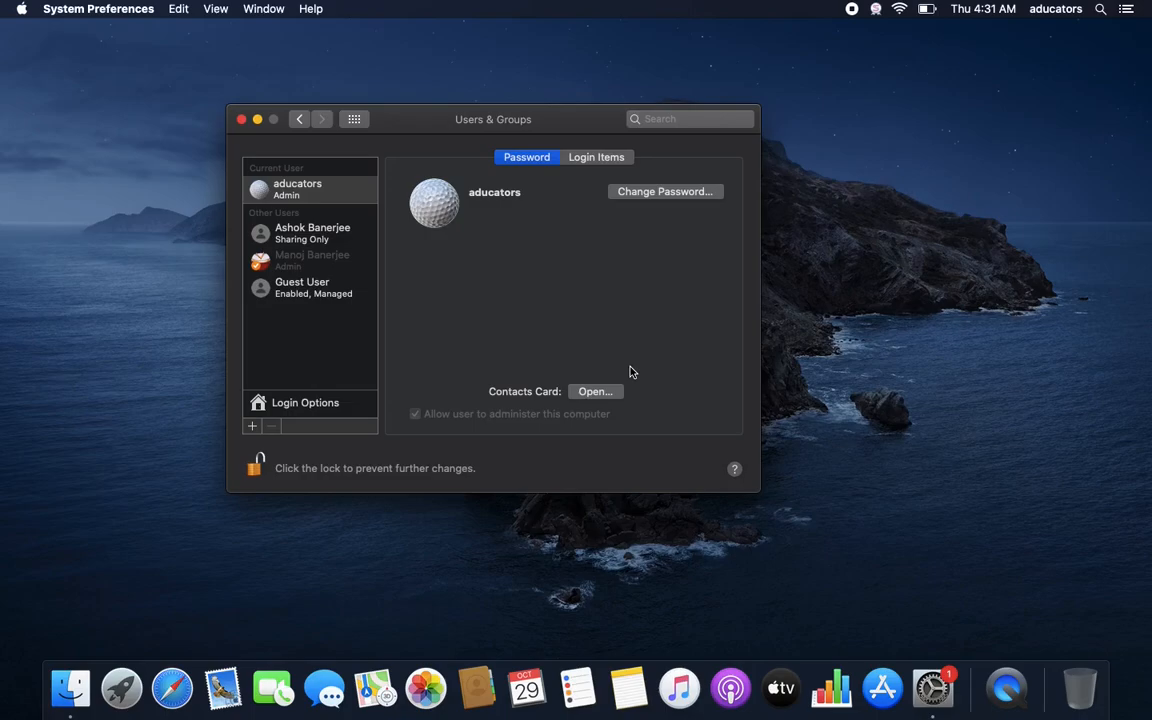
Select the demo account in the user list to show its details.
left_click(288, 288)
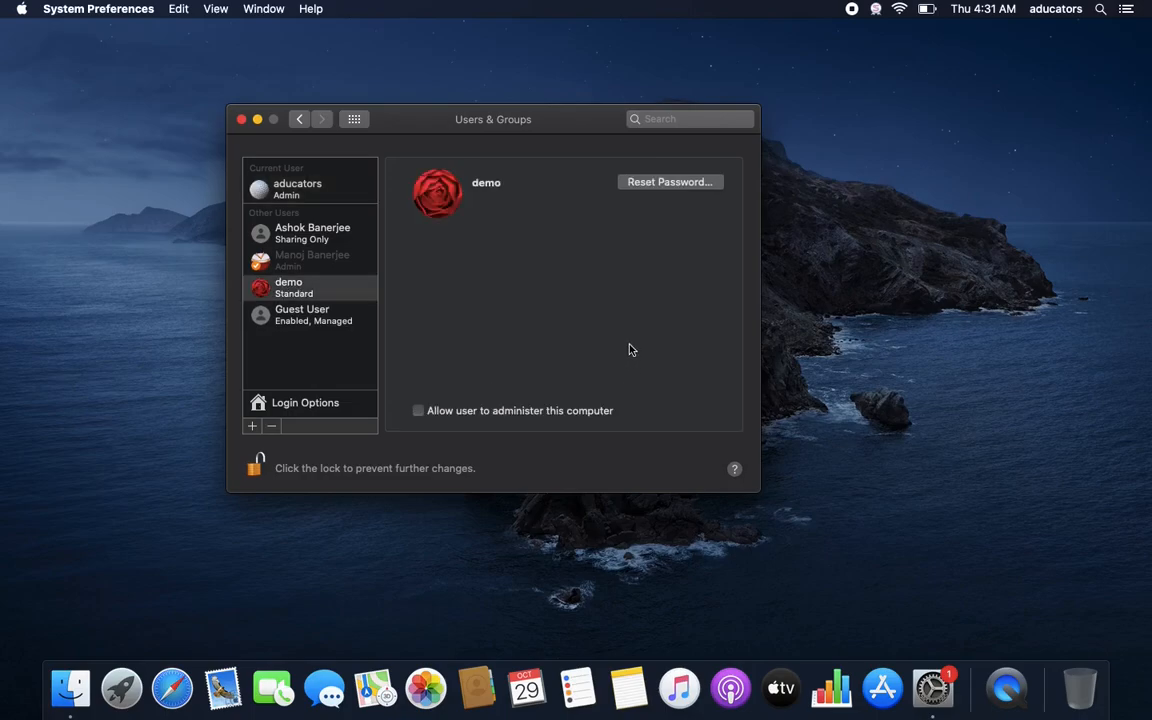
mouse_move(624, 338)
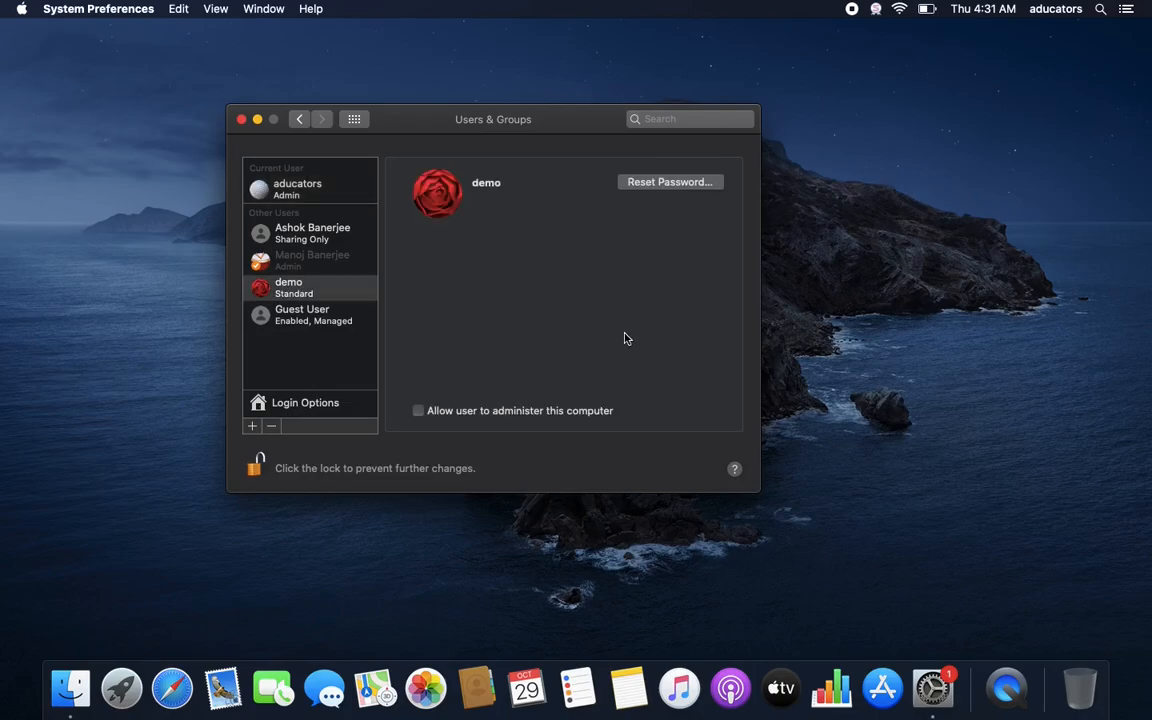
mouse_move(464, 208)
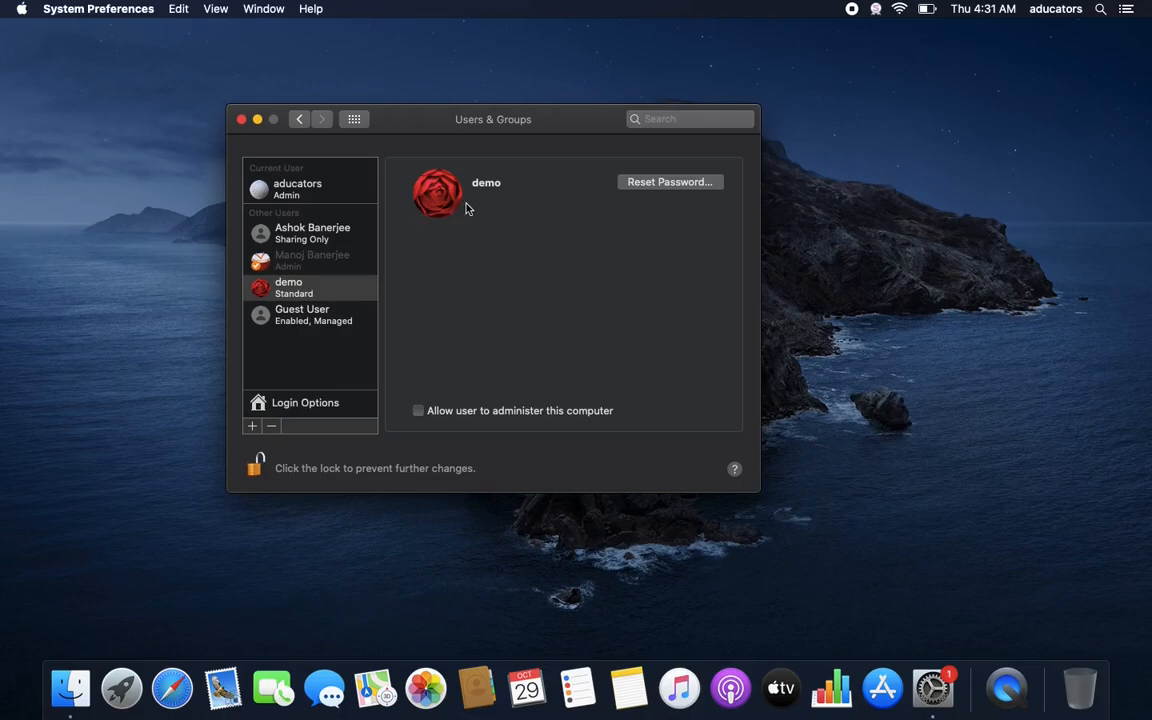
mouse_move(494, 204)
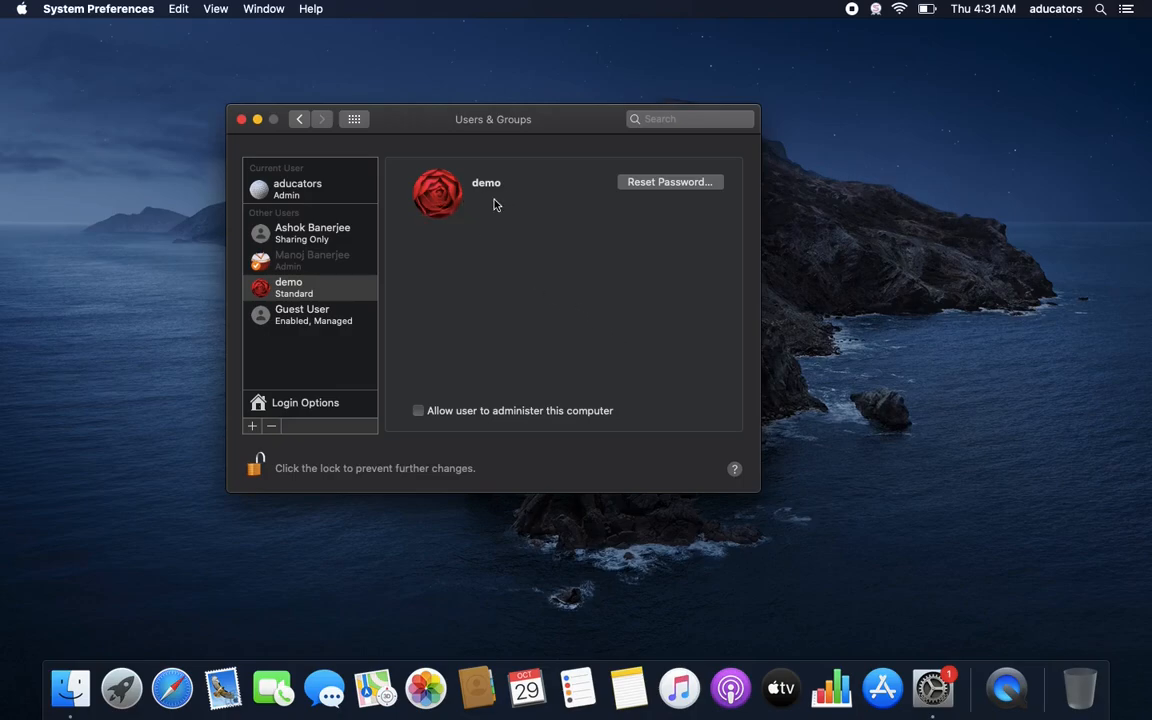
mouse_move(248, 132)
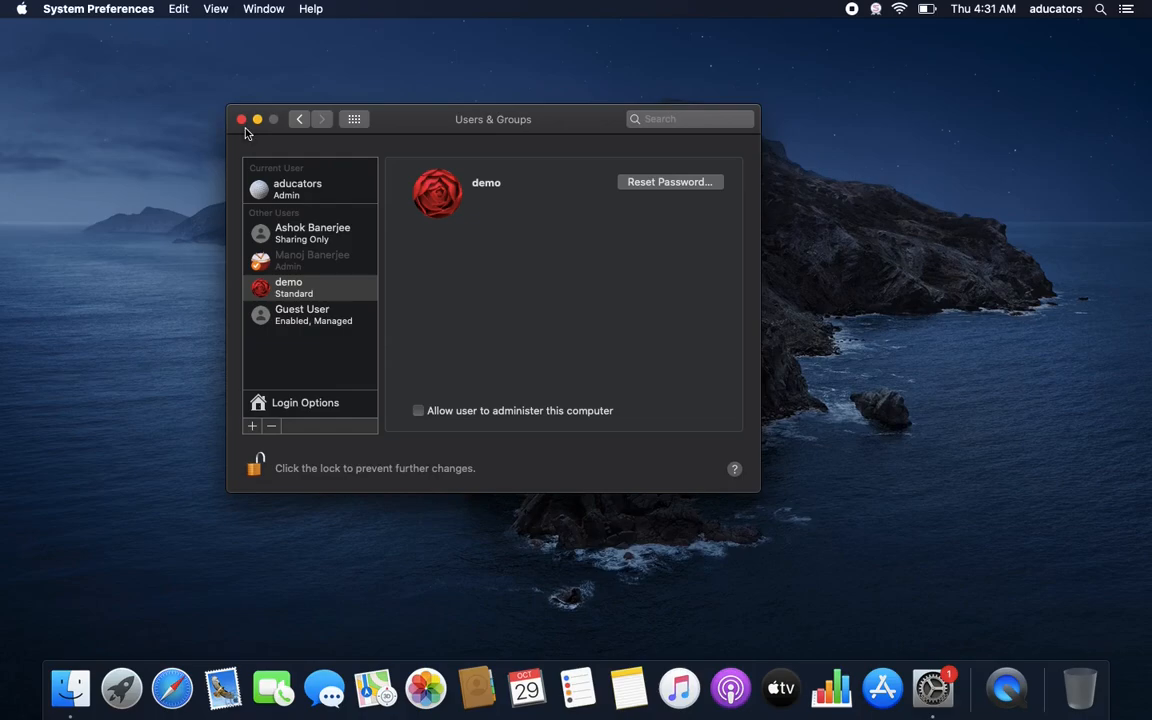
Close System Preferences and switch to the demo user from the menu bar, entering its password.
left_click(240, 120)
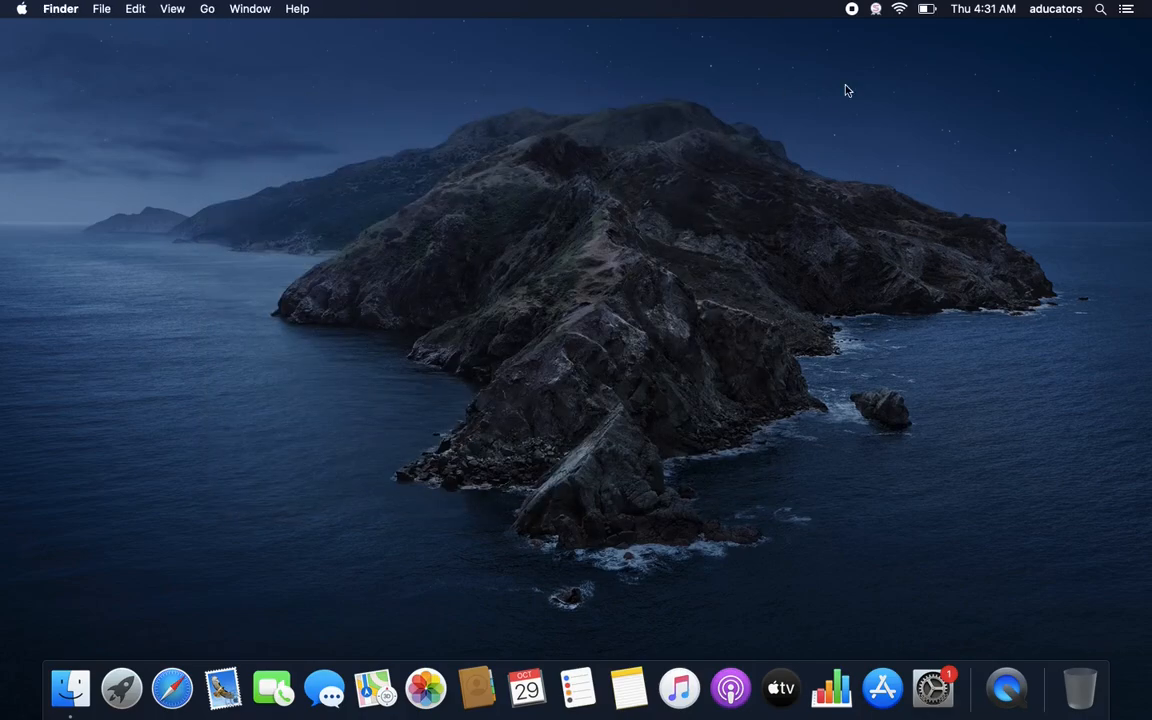
left_click(1056, 8)
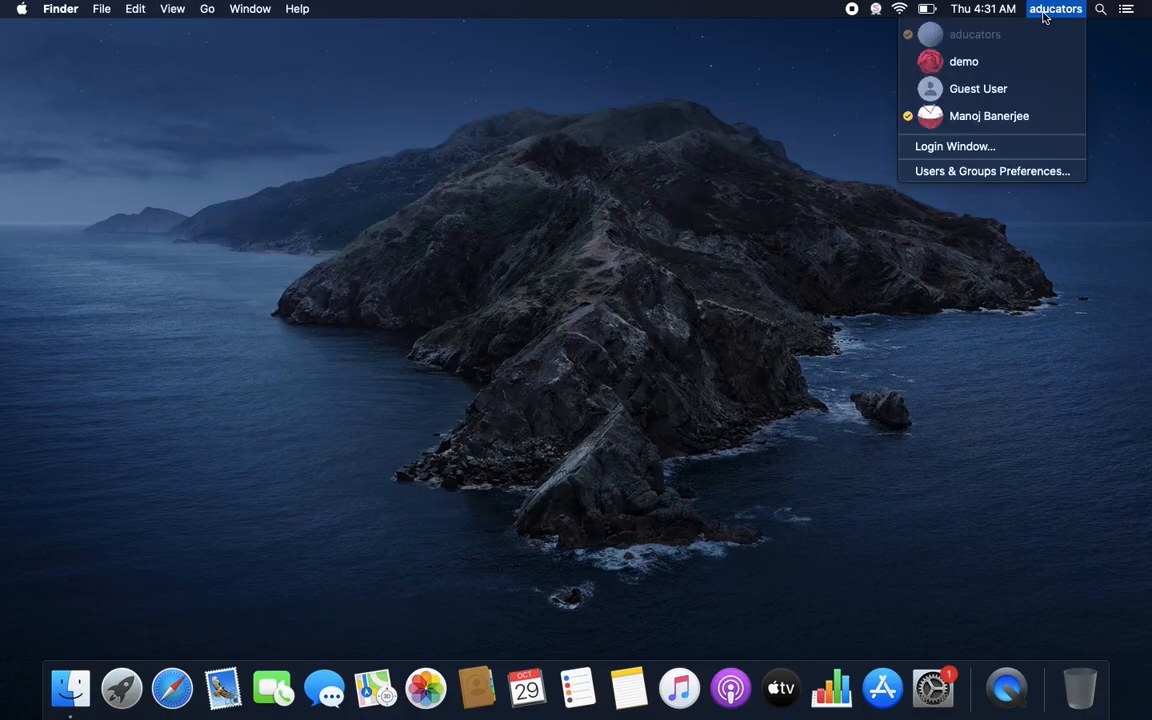
mouse_move(964, 60)
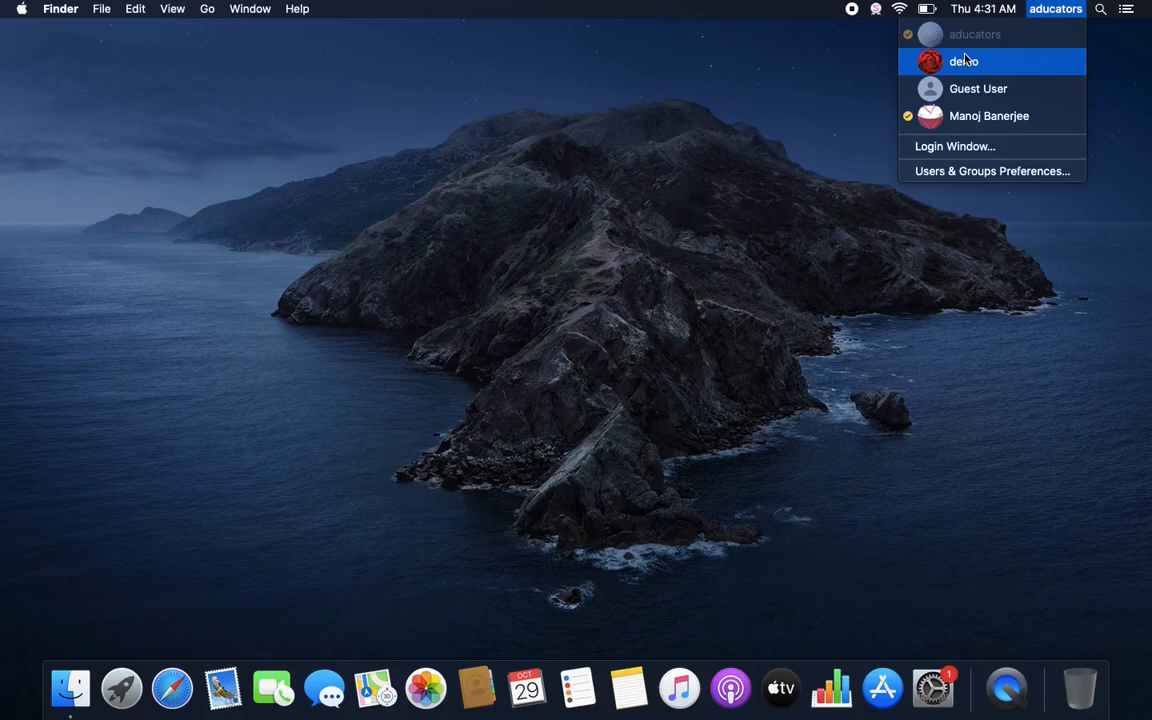
left_click(1056, 8)
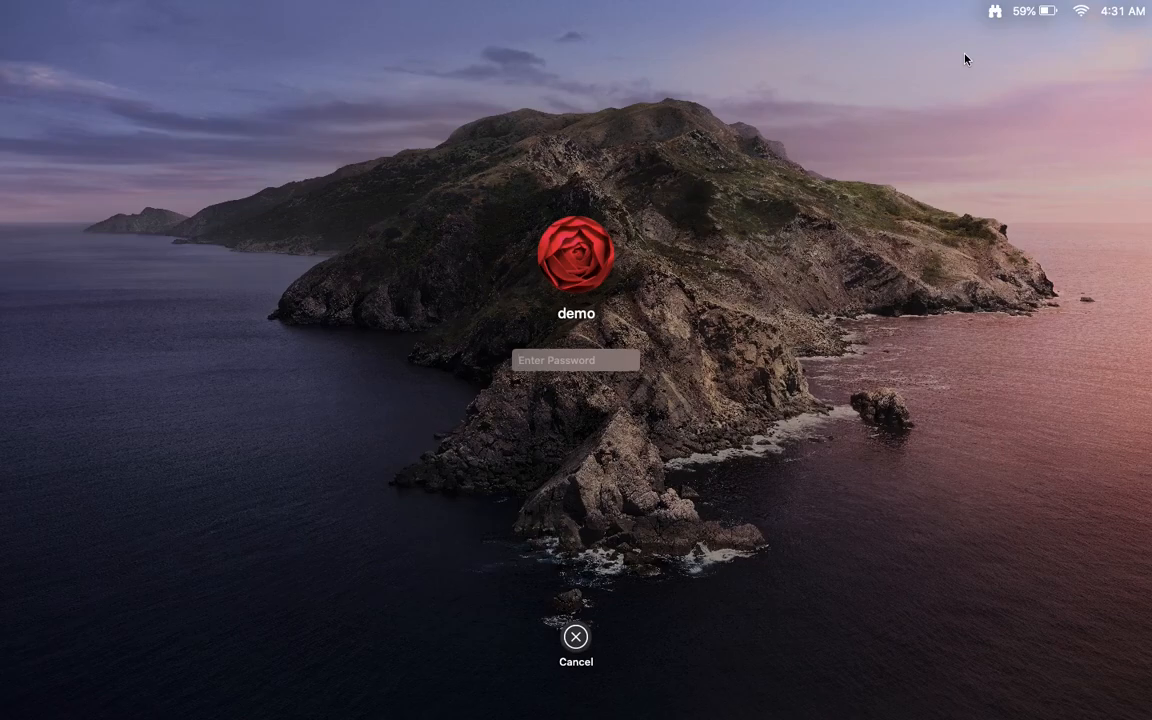
mouse_move(756, 212)
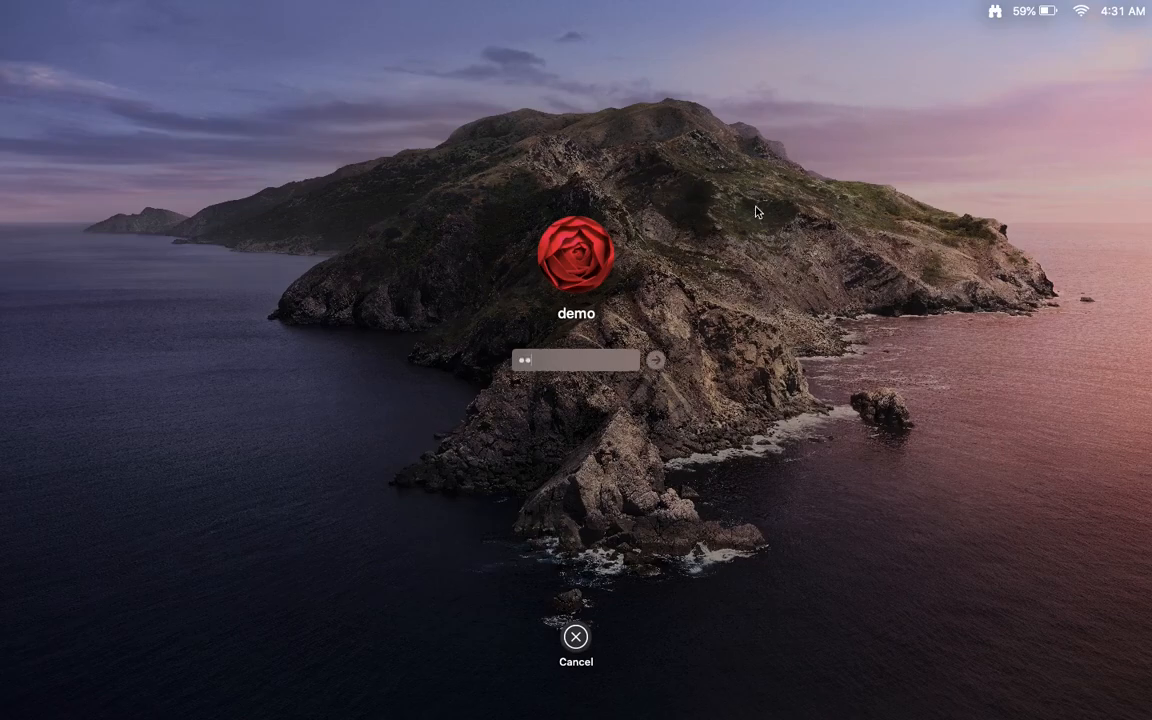
type("password")
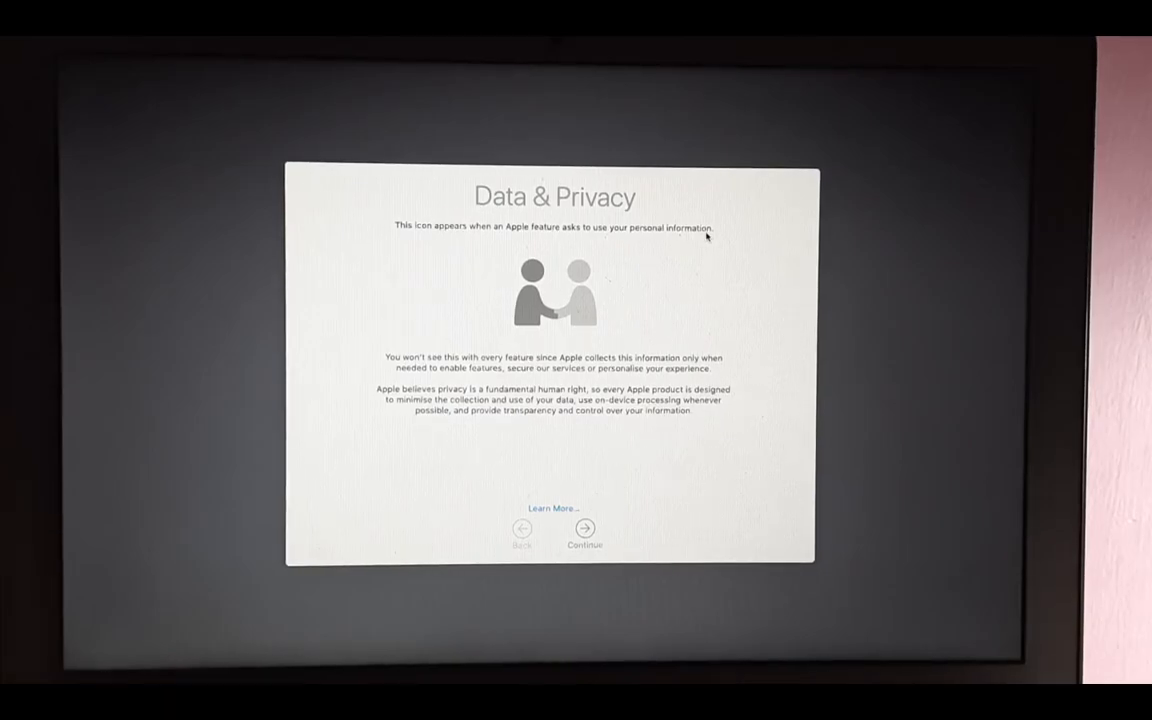
mouse_move(600, 512)
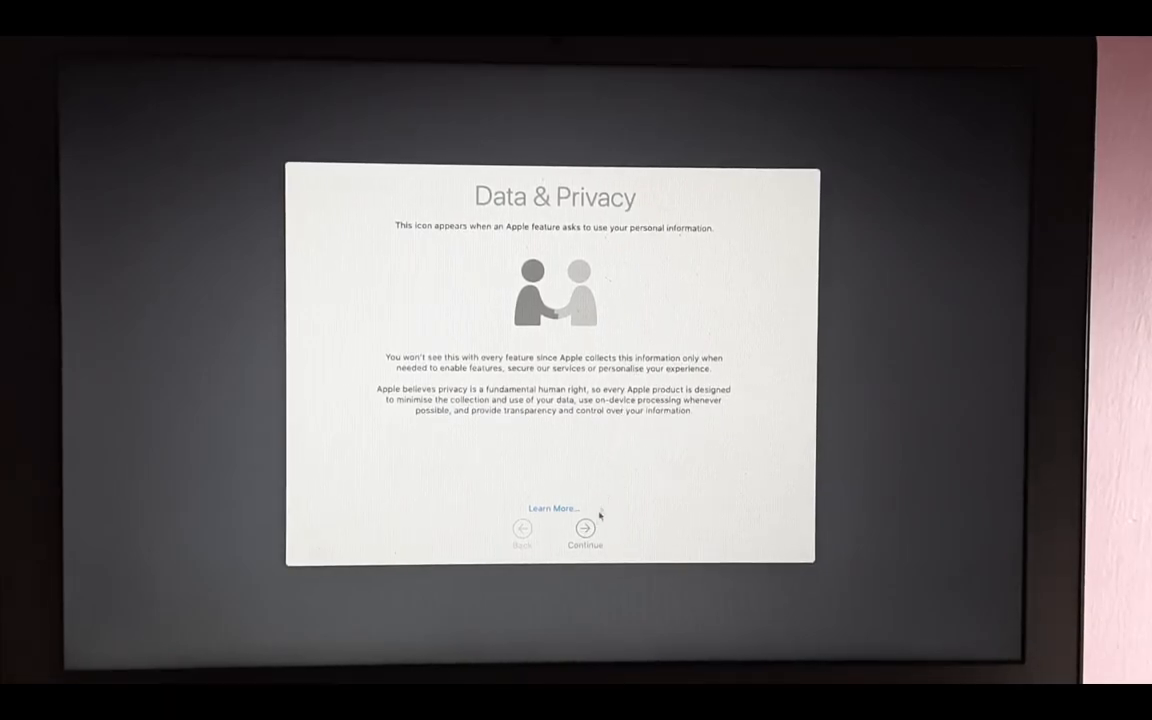
Continue past Data & Privacy, skip Apple ID sign-in, pass Screen Time and disable Ask Siri.
left_click(584, 528)
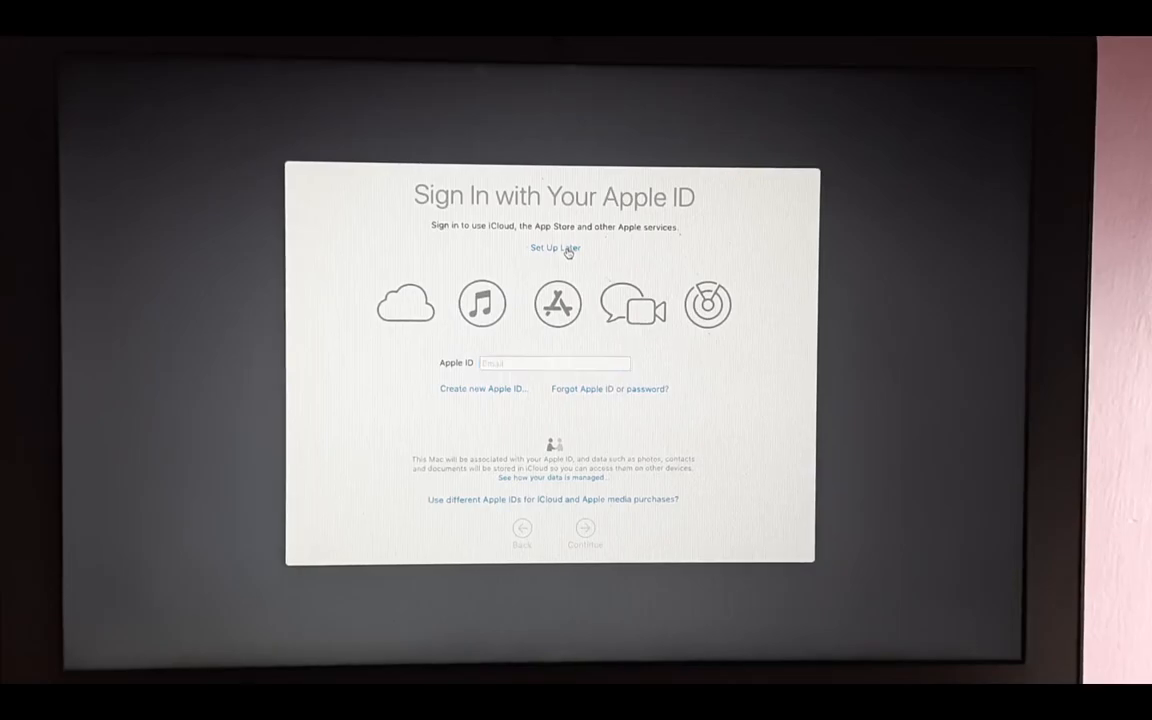
left_click(554, 248)
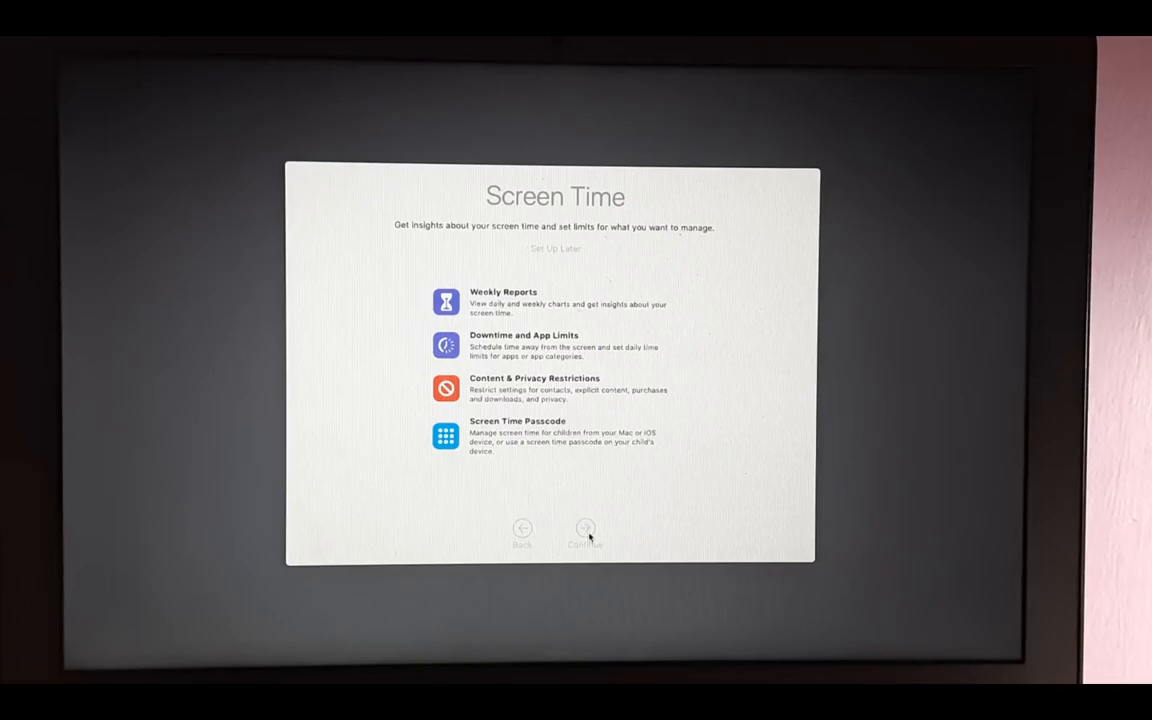
left_click(584, 528)
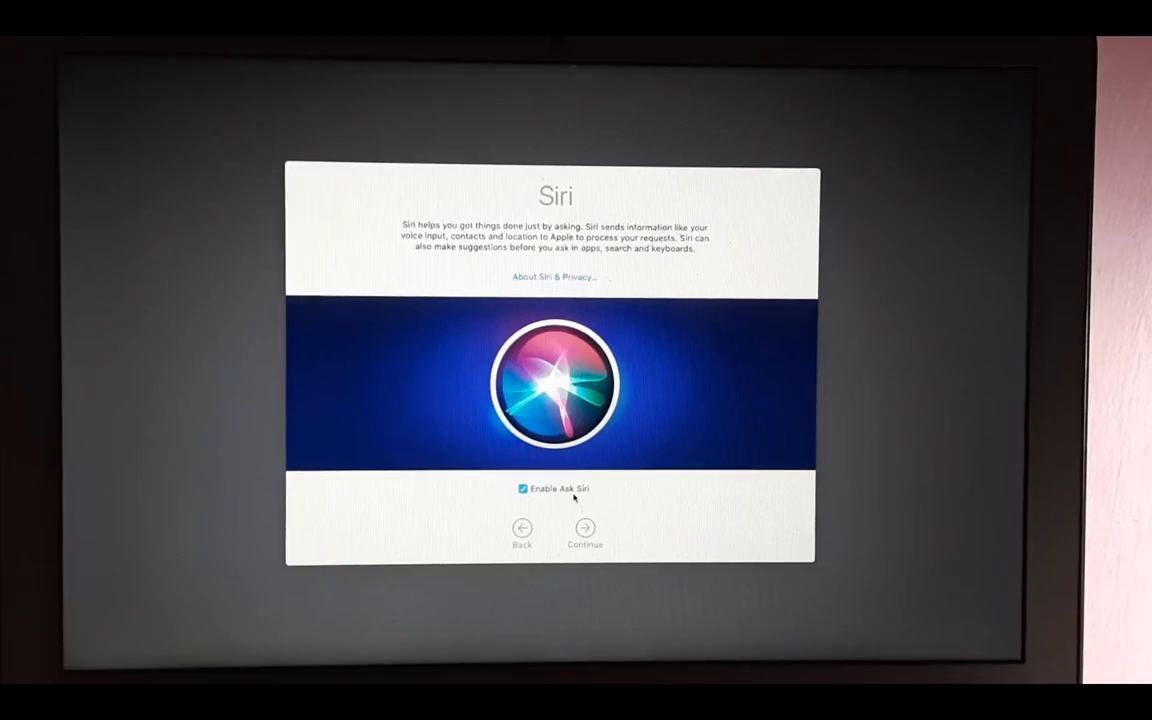
left_click(520, 488)
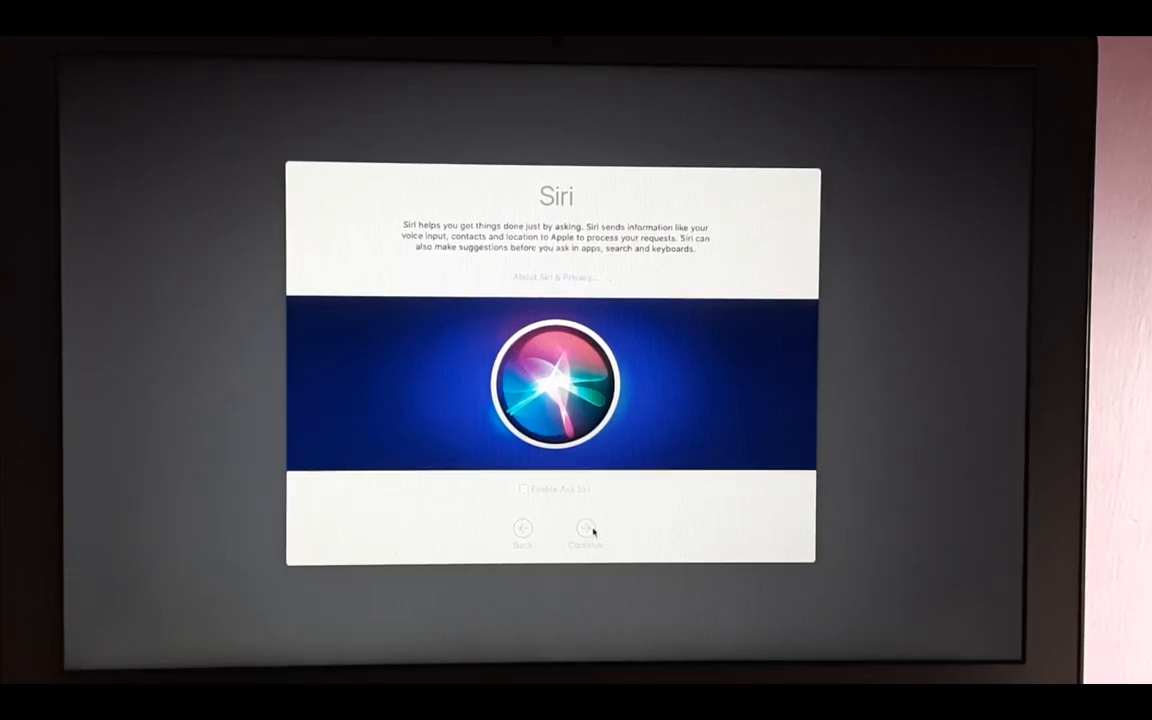
left_click(584, 530)
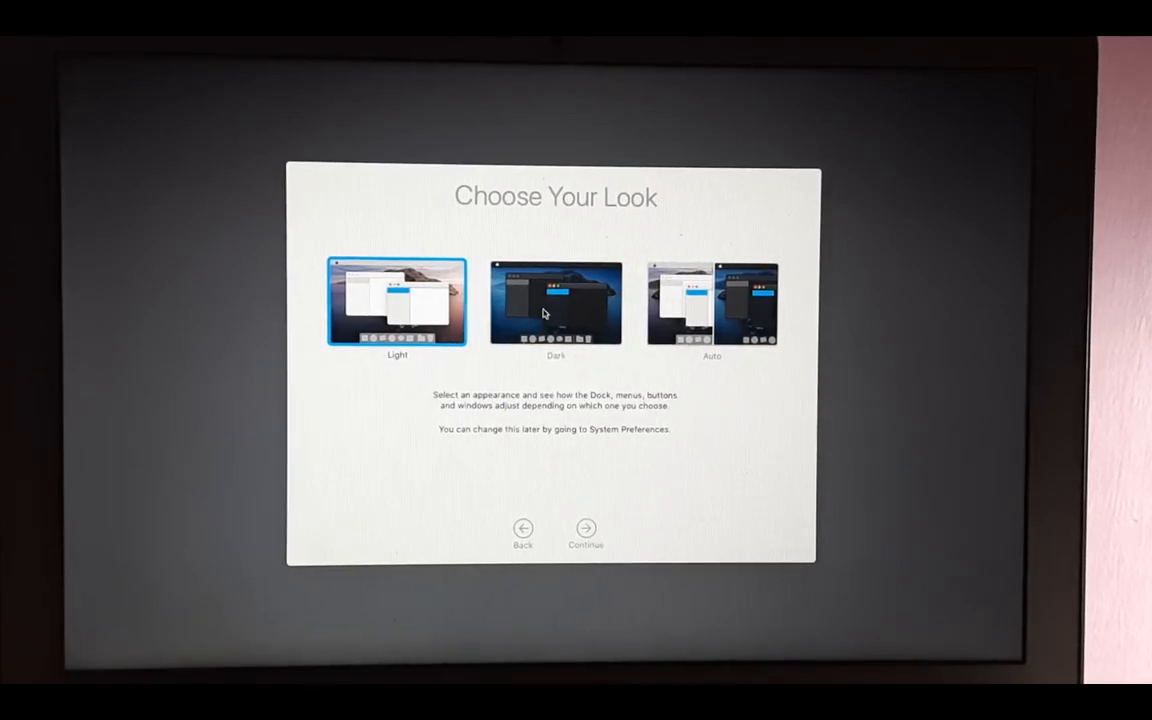
Choose the Dark appearance and finish setup to reach the demo desktop.
left_click(556, 302)
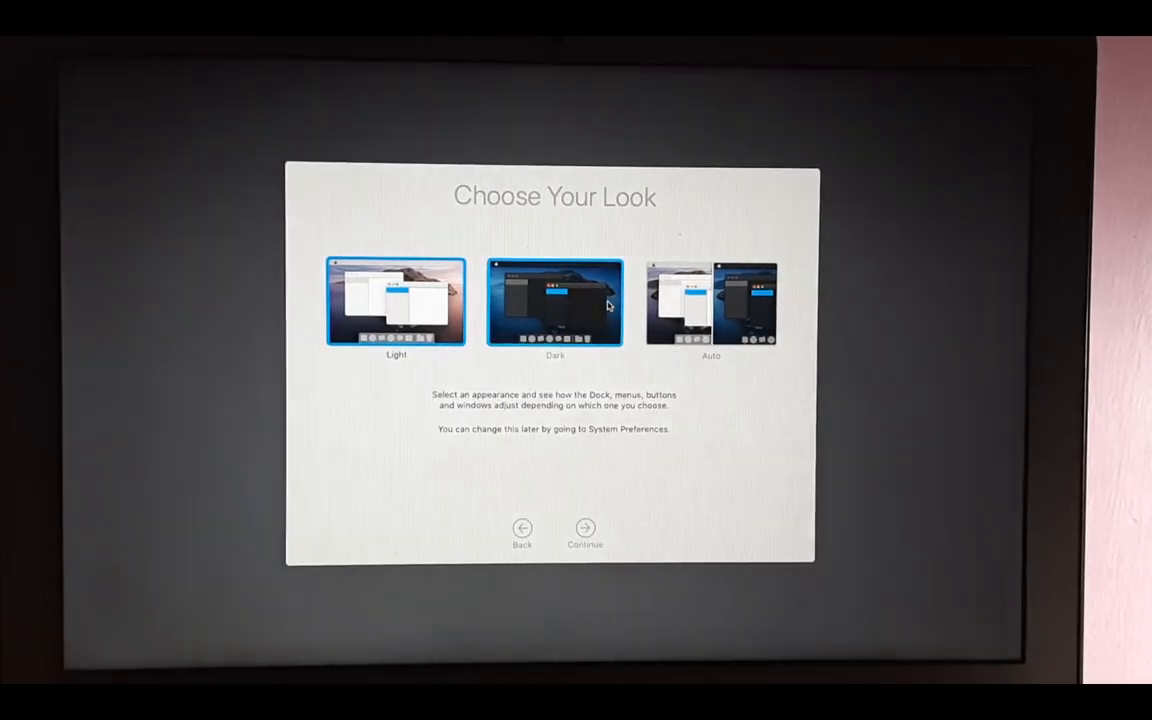
left_click(556, 304)
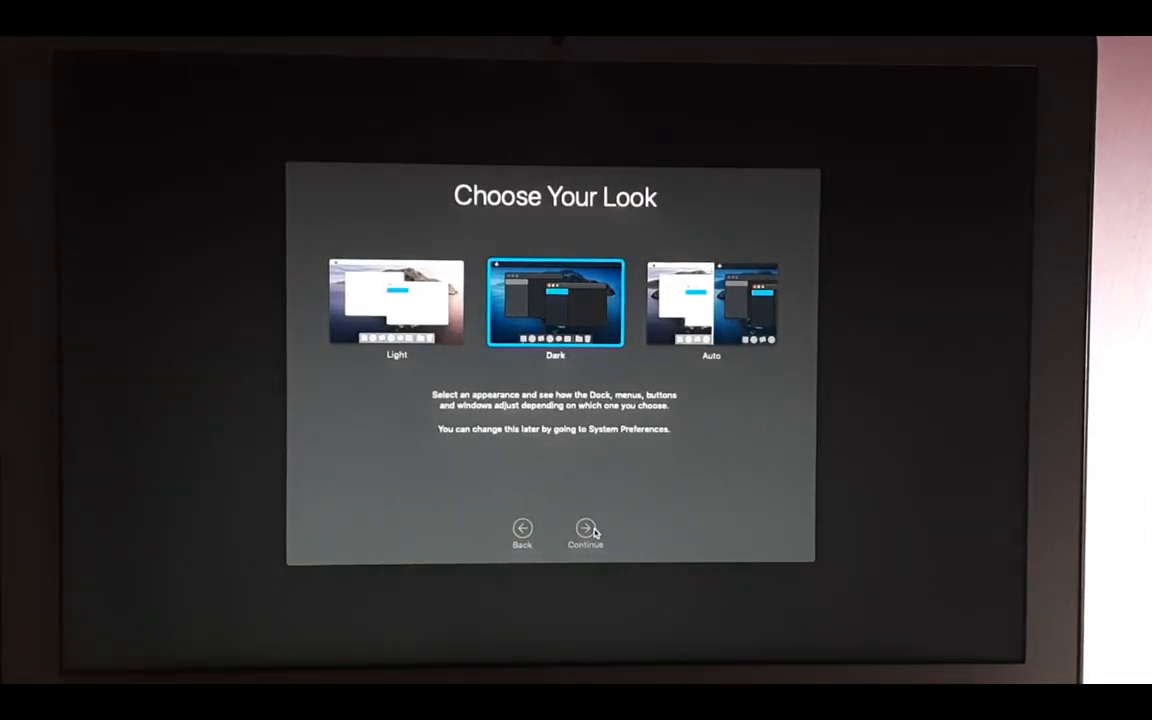
left_click(584, 528)
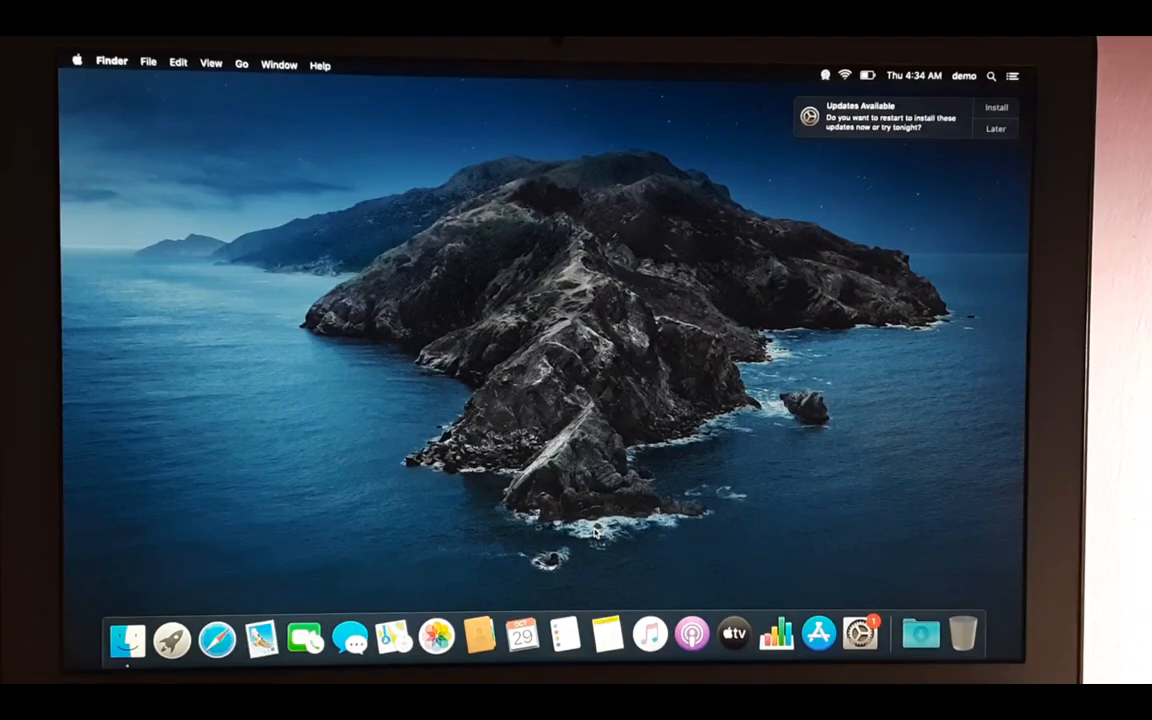
mouse_move(940, 164)
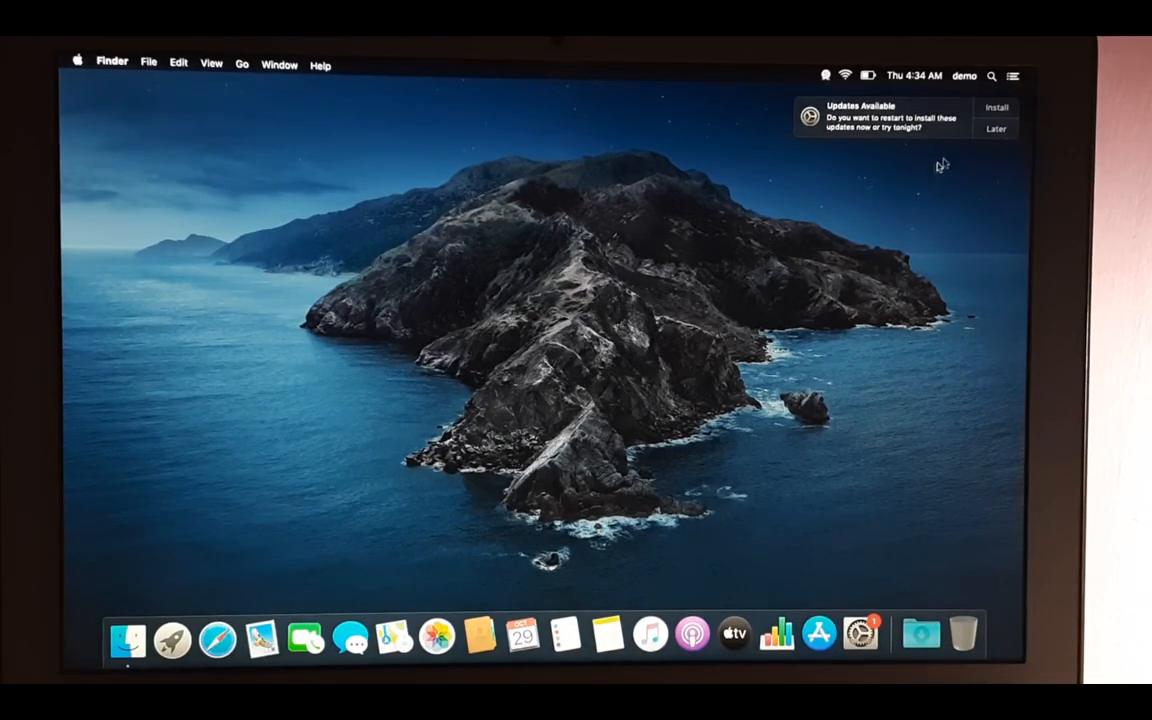
Dismiss the Updates Available notification with Later > Remind Me Tomorrow.
left_click(996, 128)
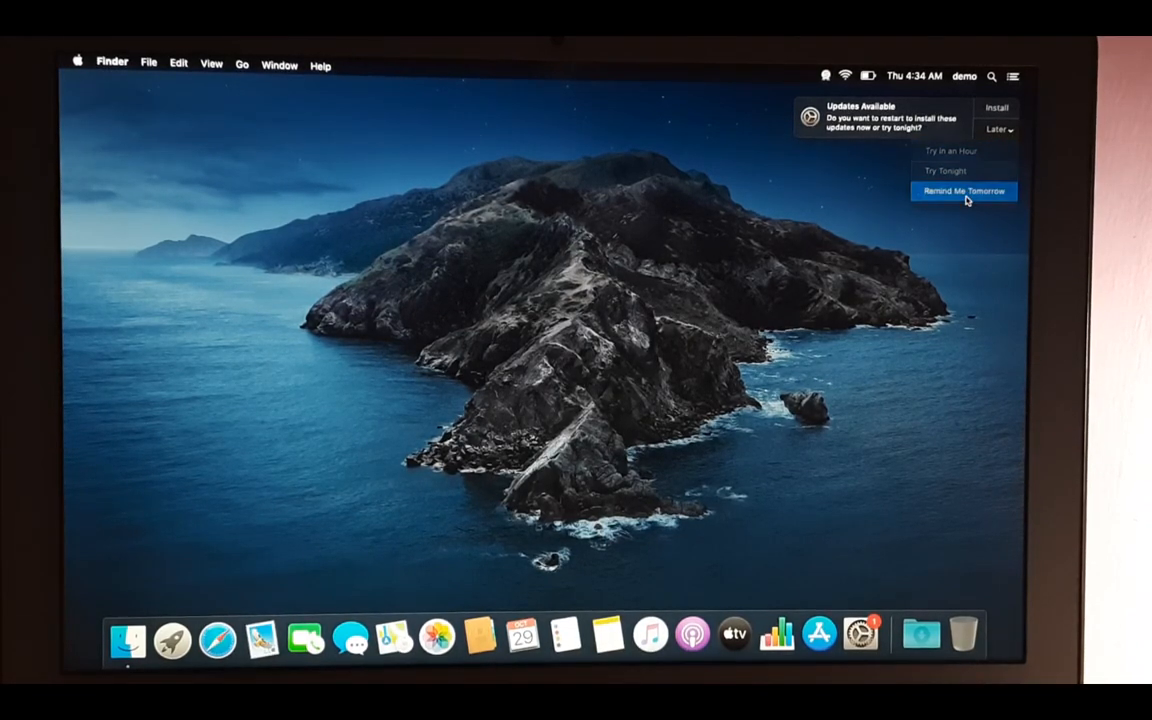
left_click(962, 192)
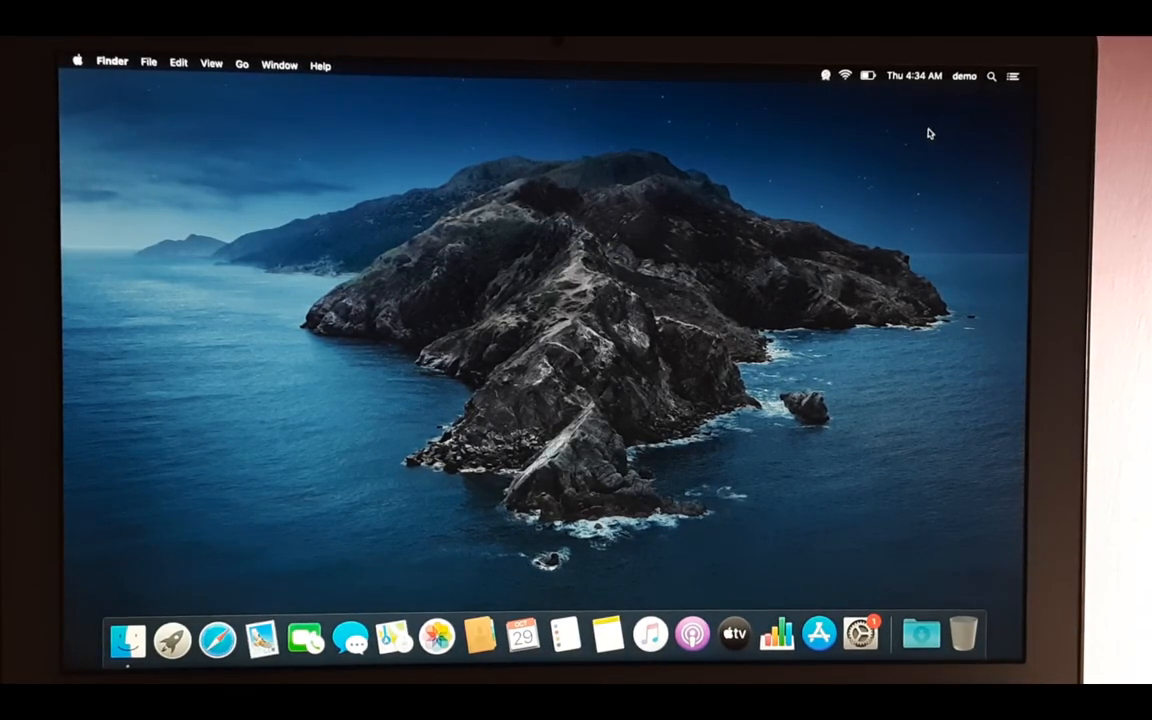
mouse_move(828, 204)
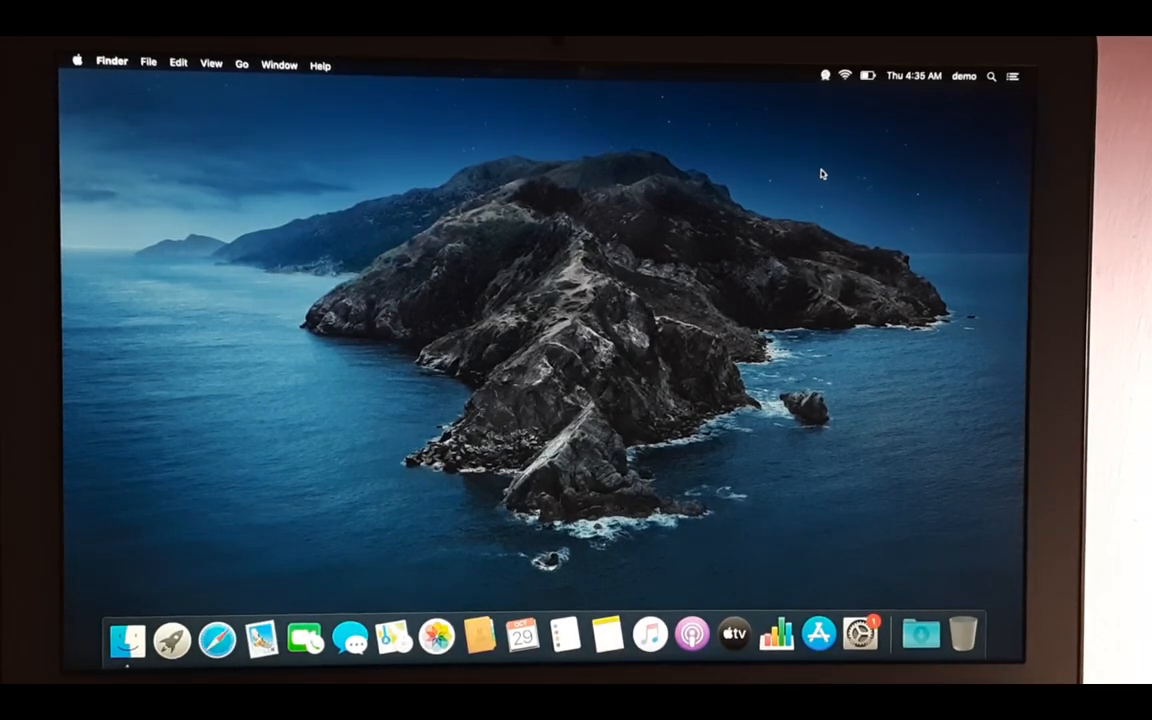
Log out demo from the Apple menu and sign back in as educators with its password.
left_click(76, 62)
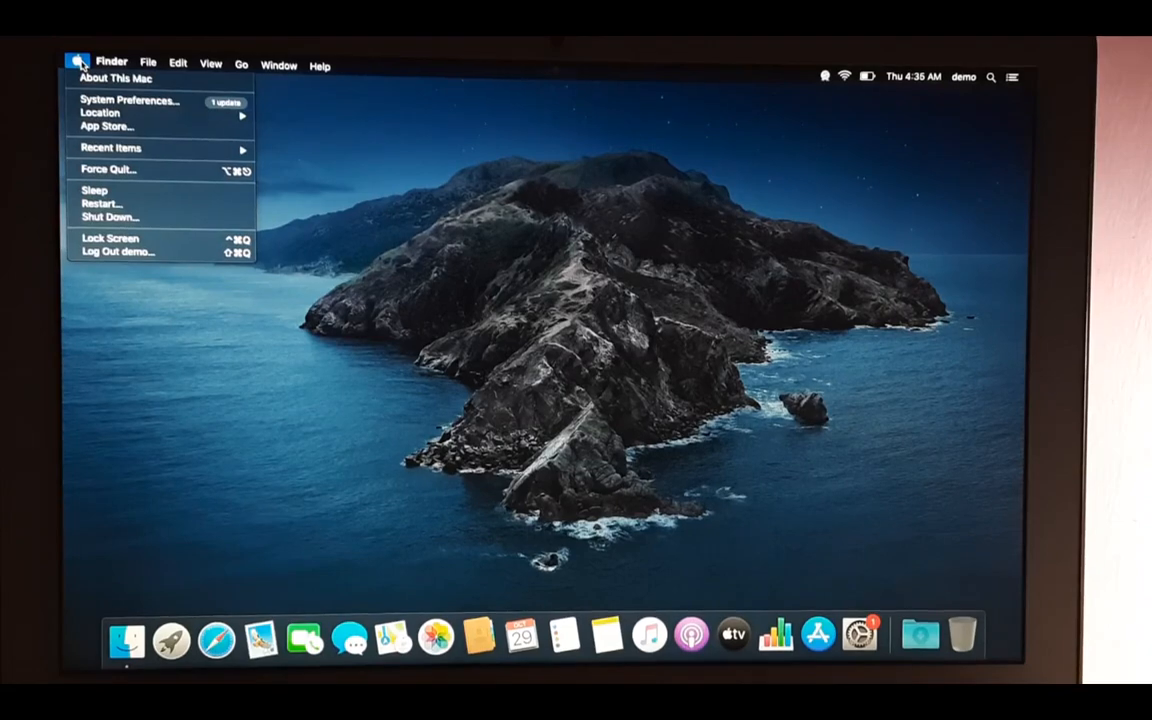
mouse_move(116, 252)
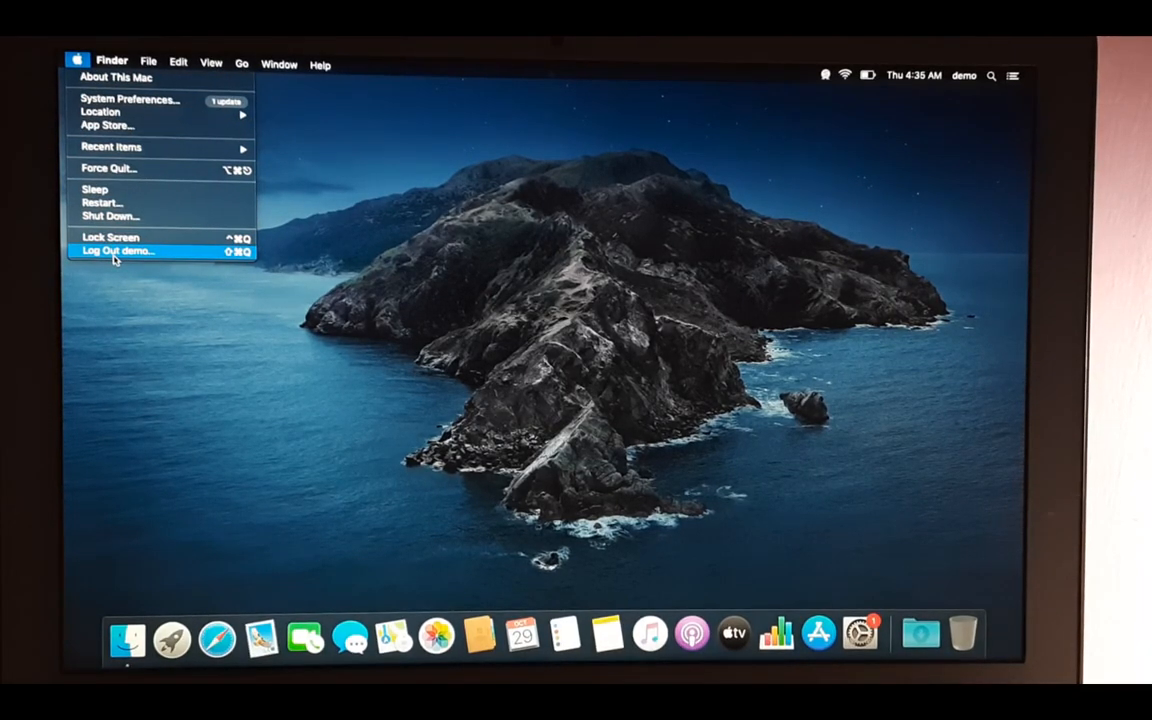
left_click(116, 252)
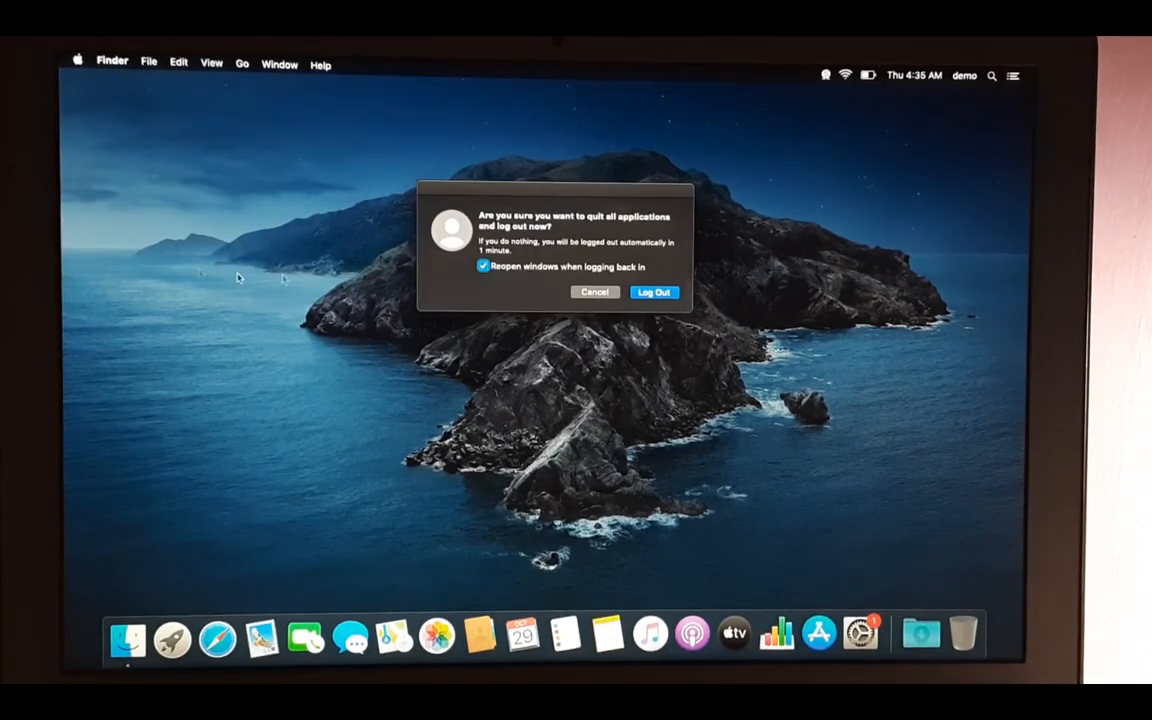
mouse_move(628, 256)
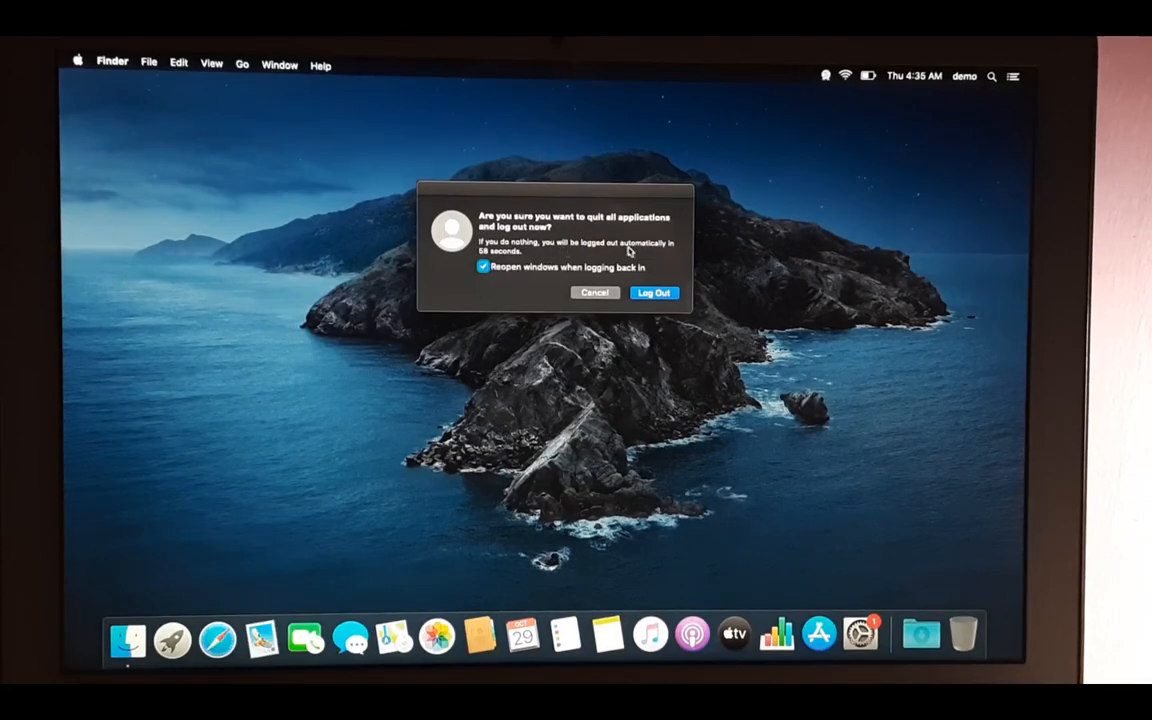
left_click(652, 292)
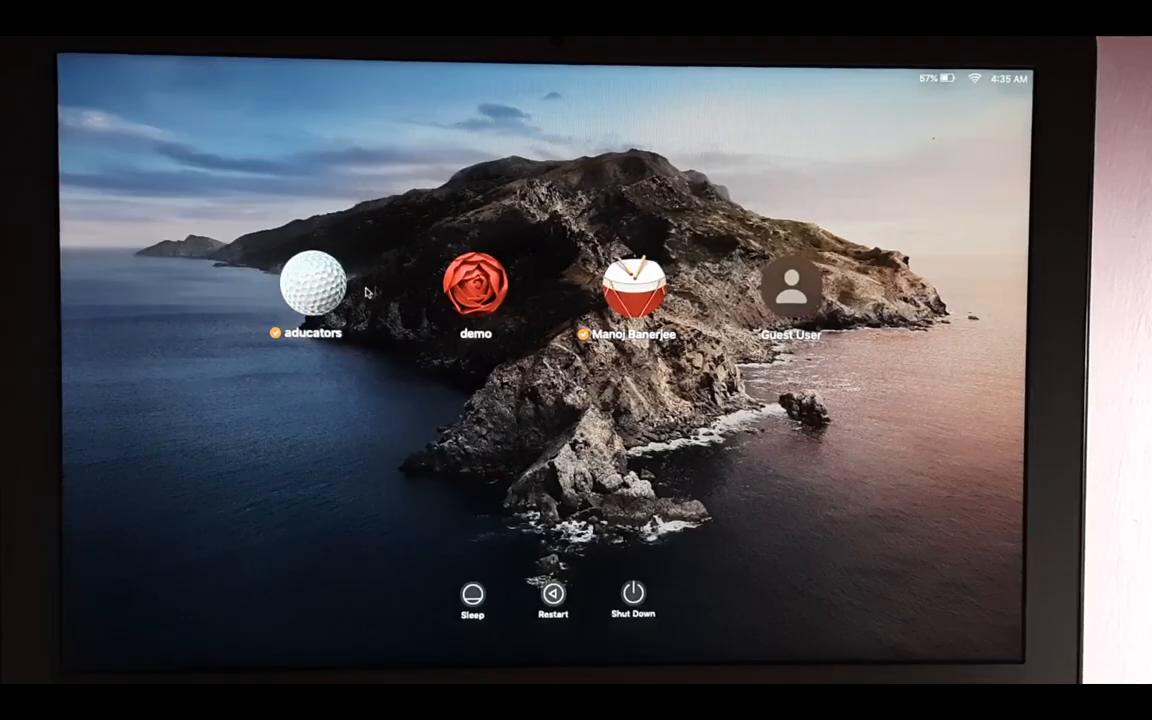
left_click(312, 290)
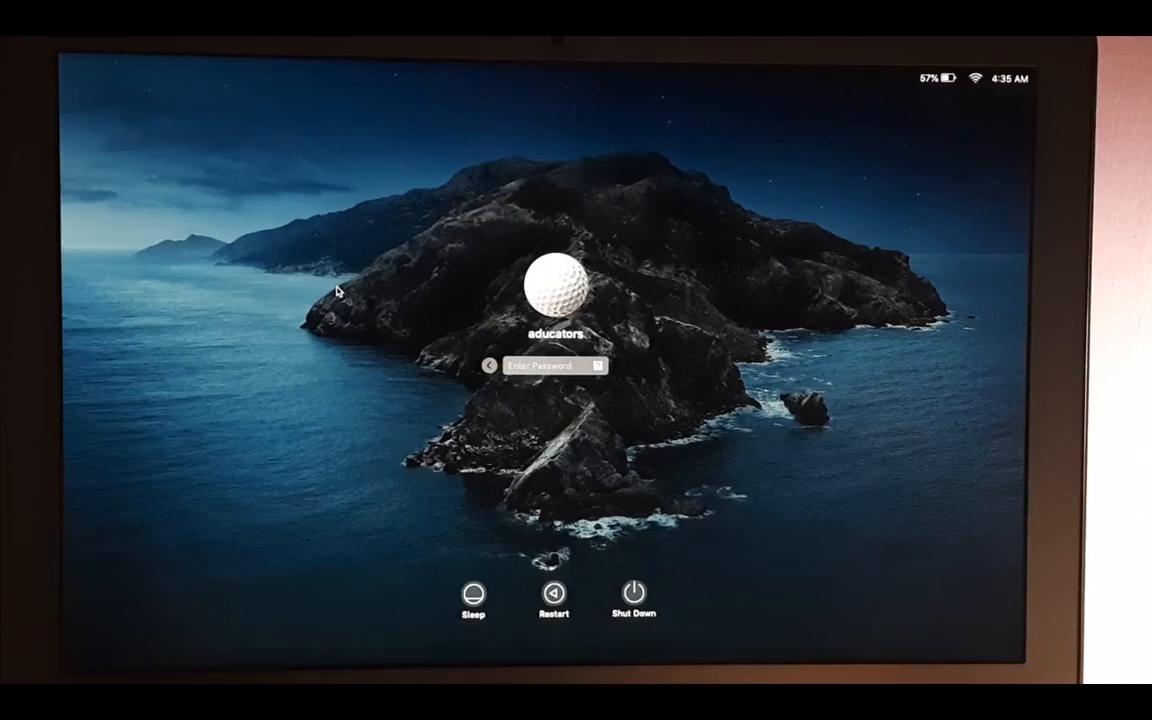
type("••••")
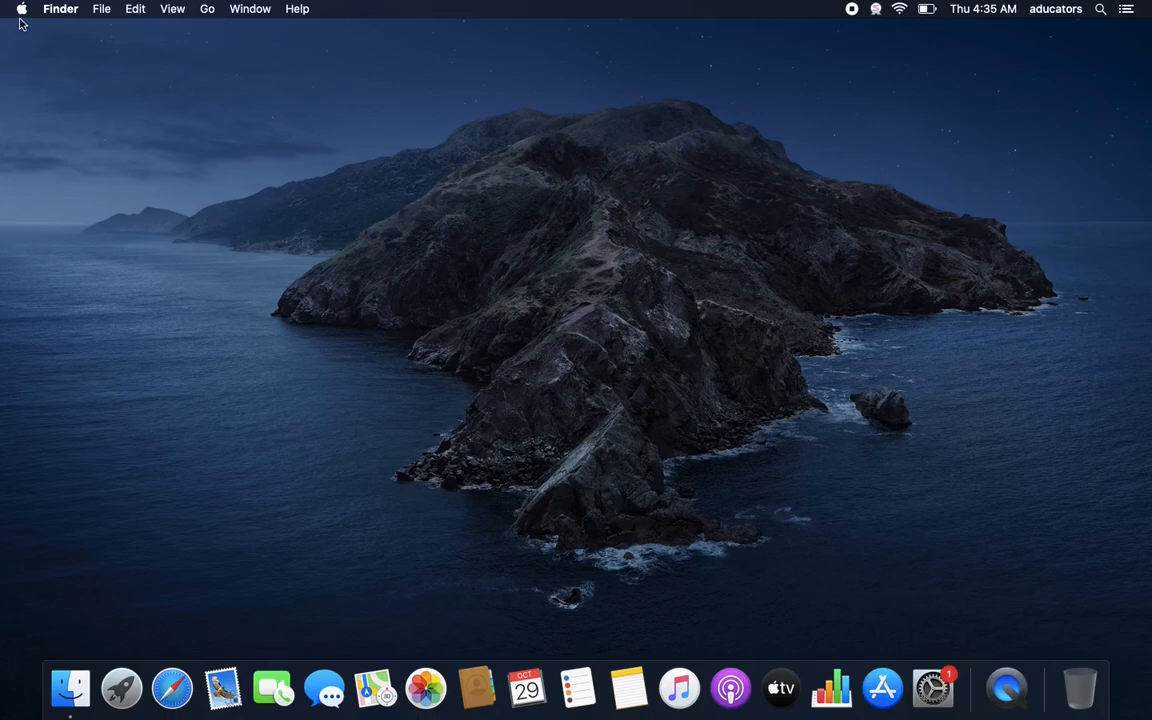
Reopen Users & Groups, unlock it with the admin password and select the demo account.
left_click(20, 8)
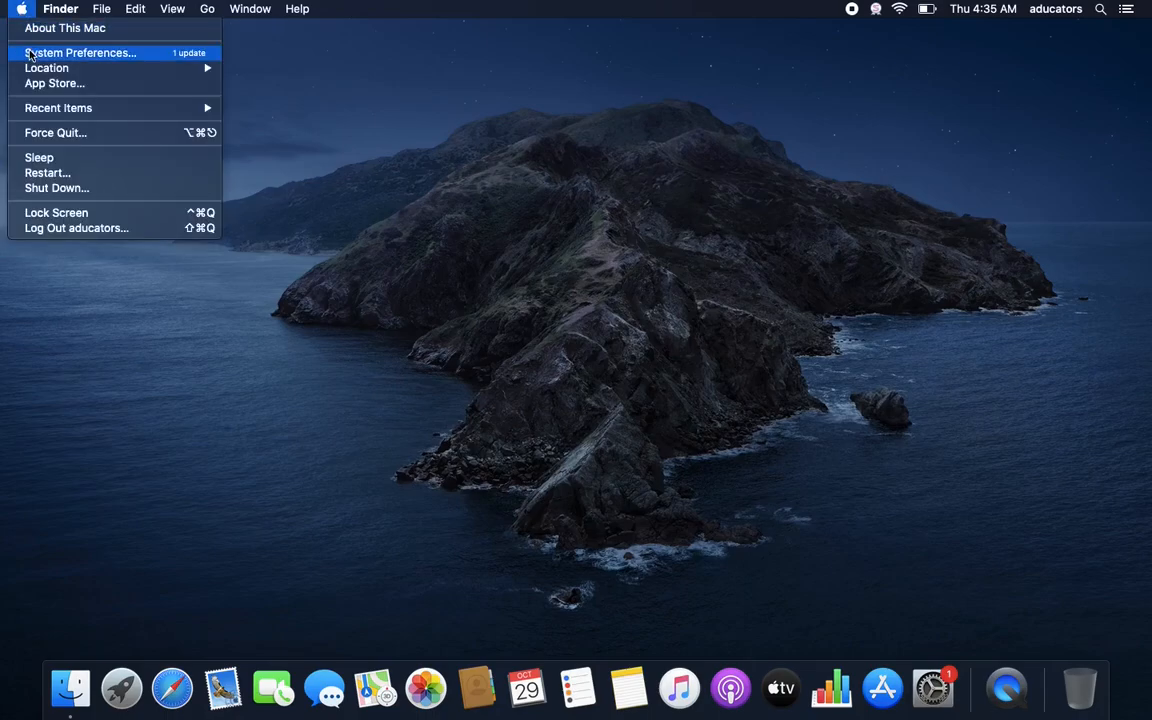
left_click(80, 52)
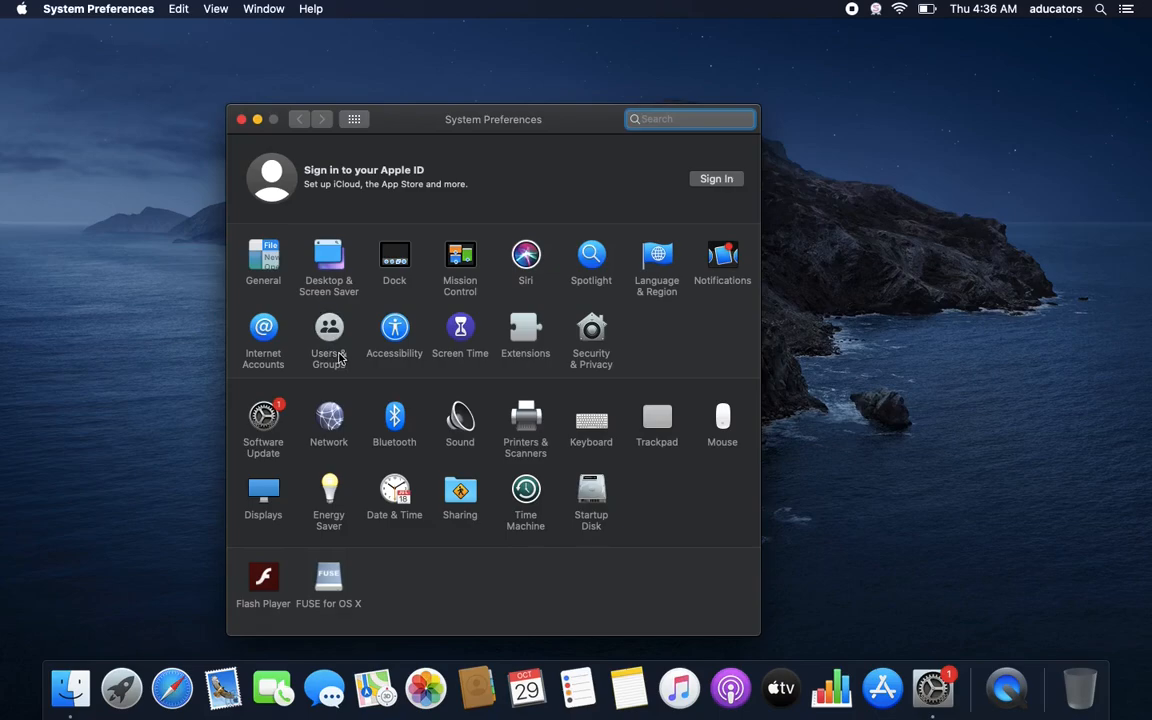
left_click(328, 332)
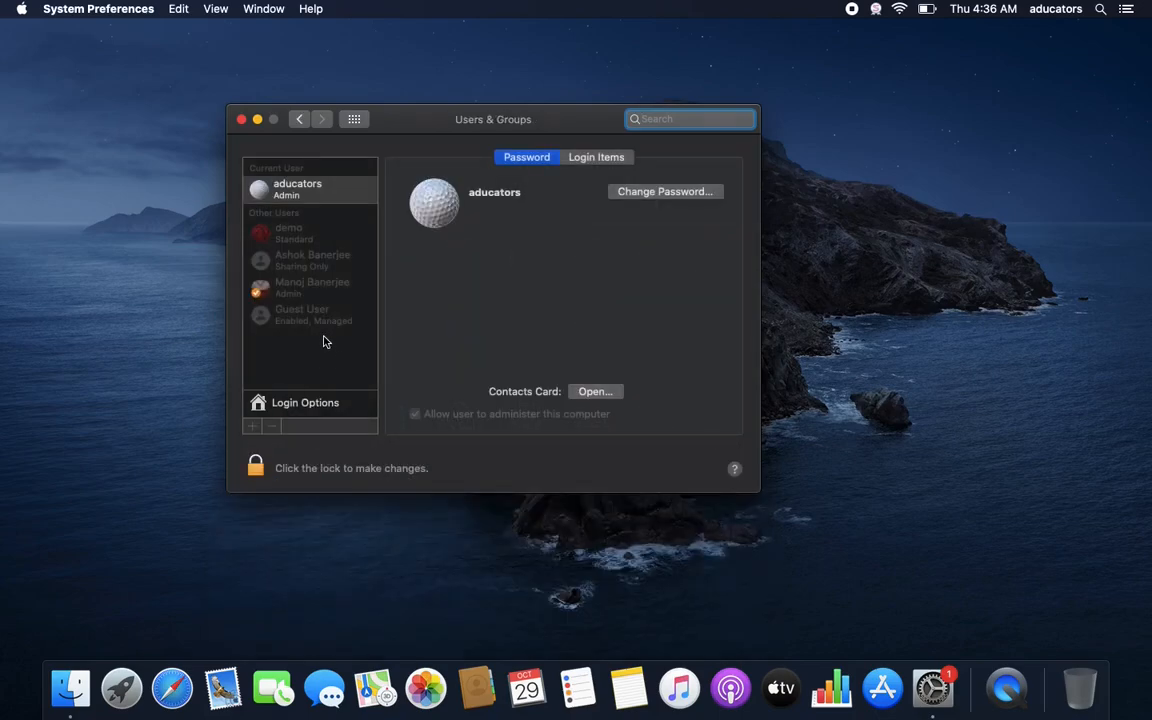
left_click(256, 468)
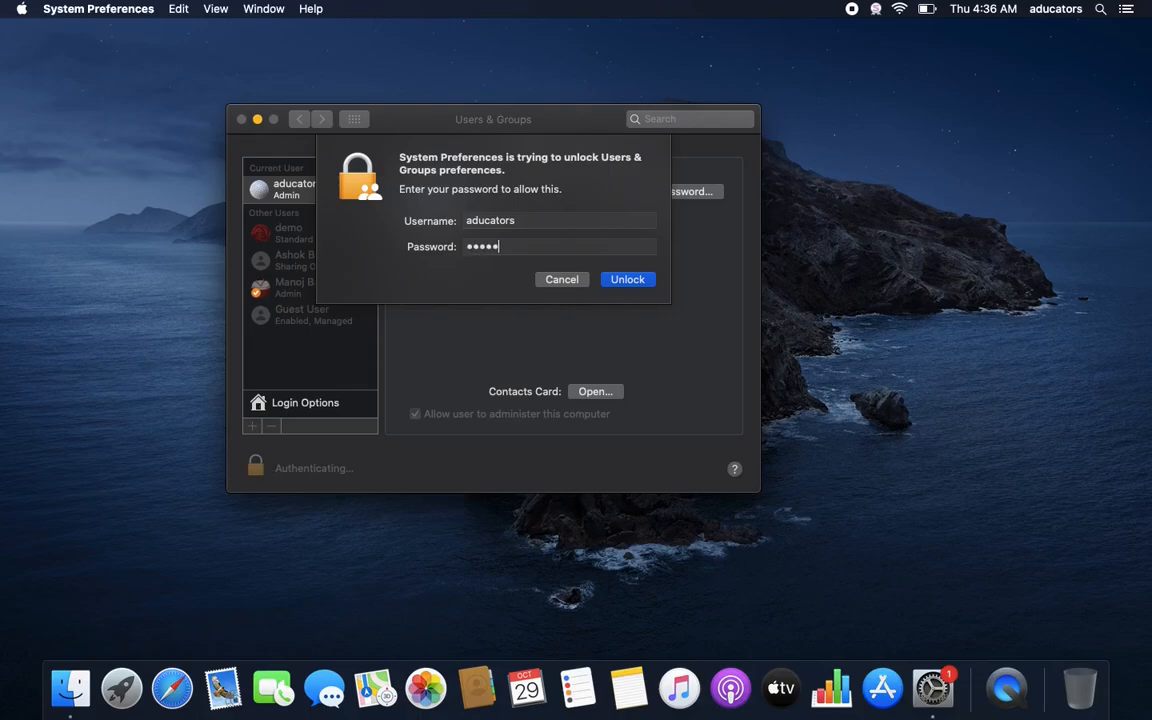
left_click(628, 280)
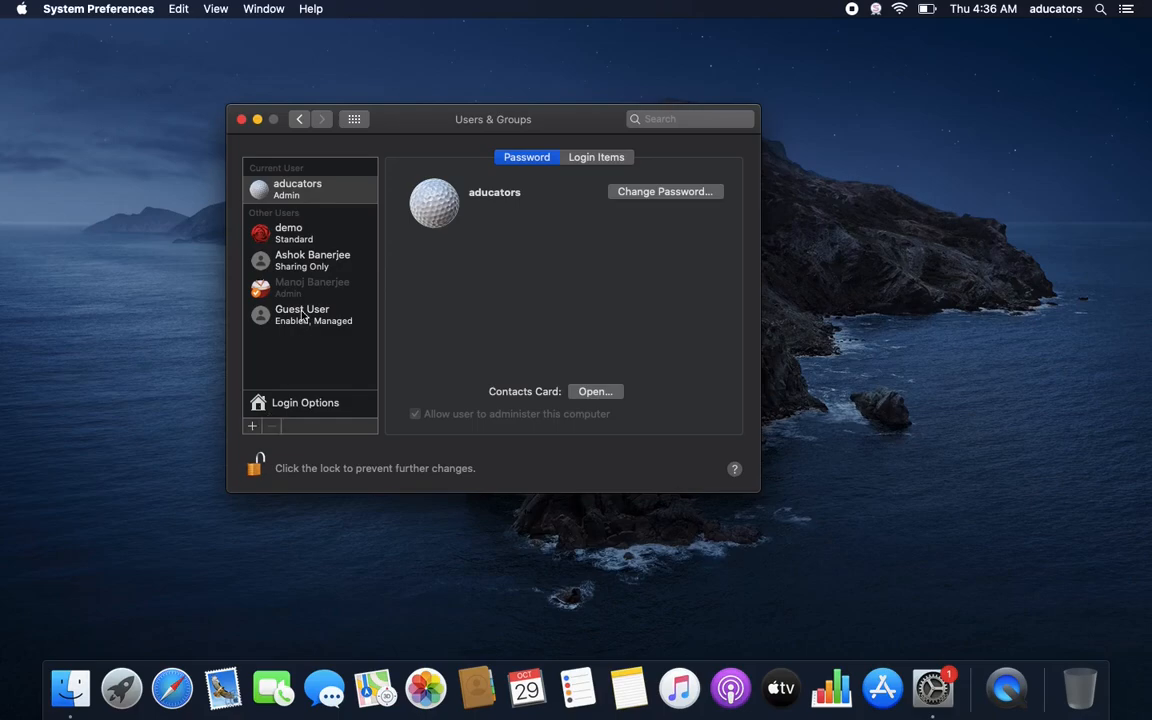
left_click(296, 232)
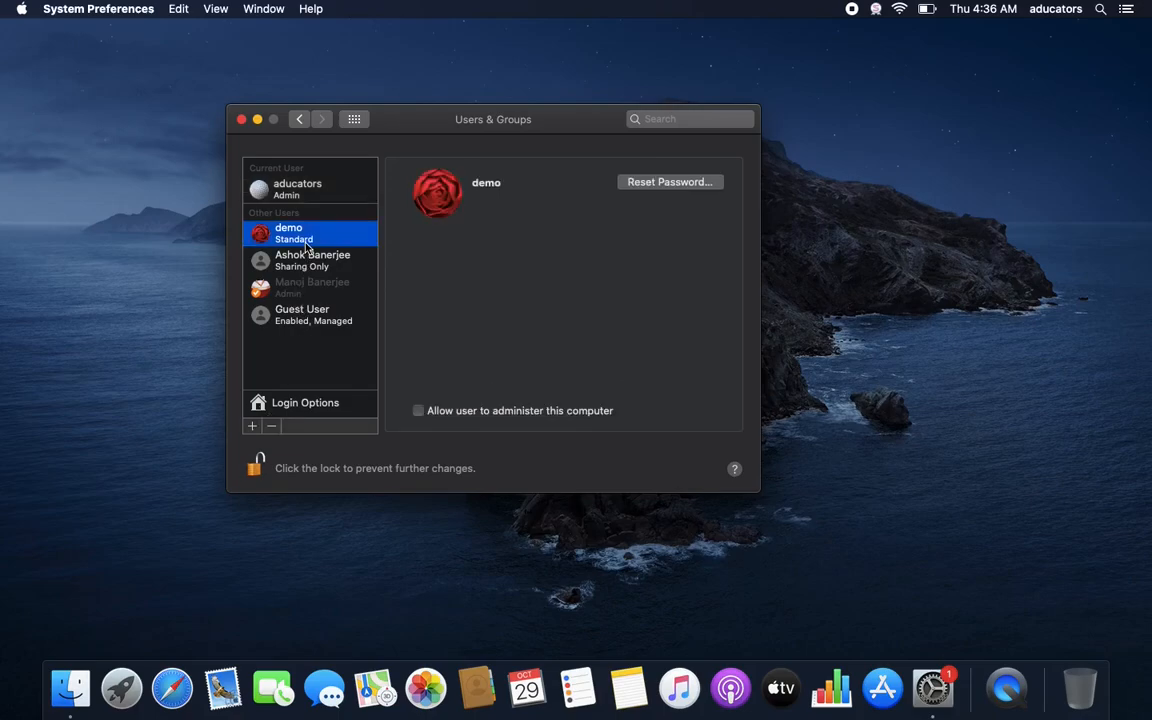
mouse_move(436, 196)
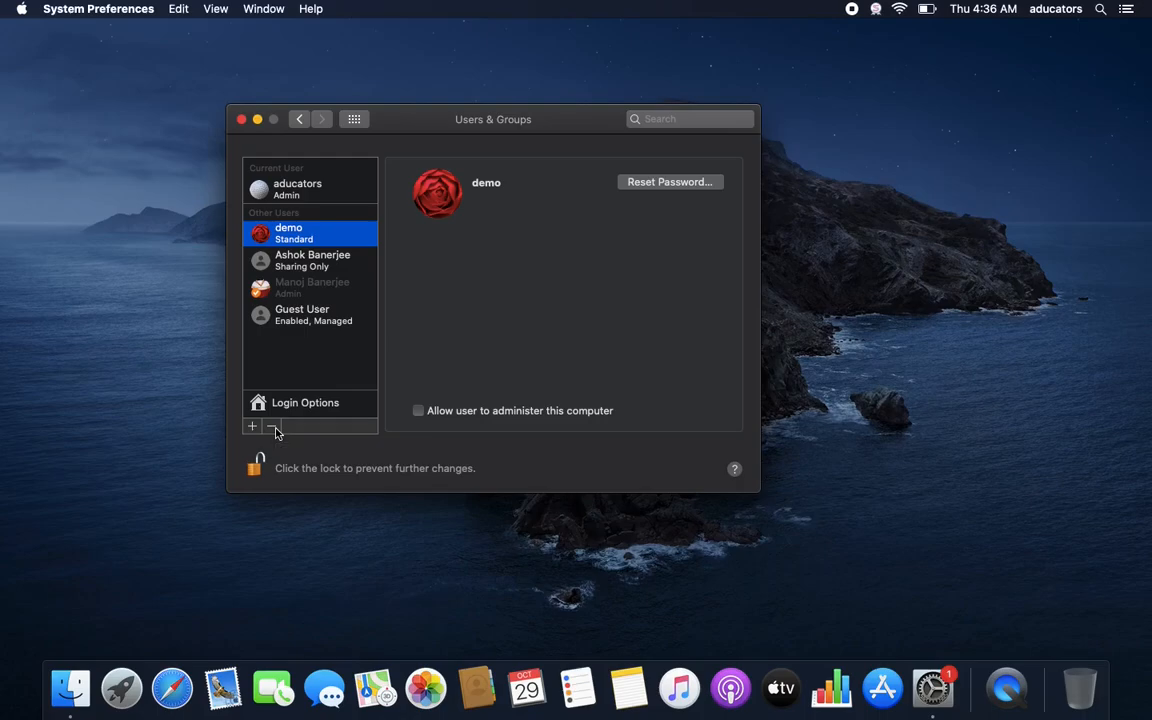
Delete the demo Standard user with the 'Delete the home folder' option, confirming Delete User.
left_click(270, 426)
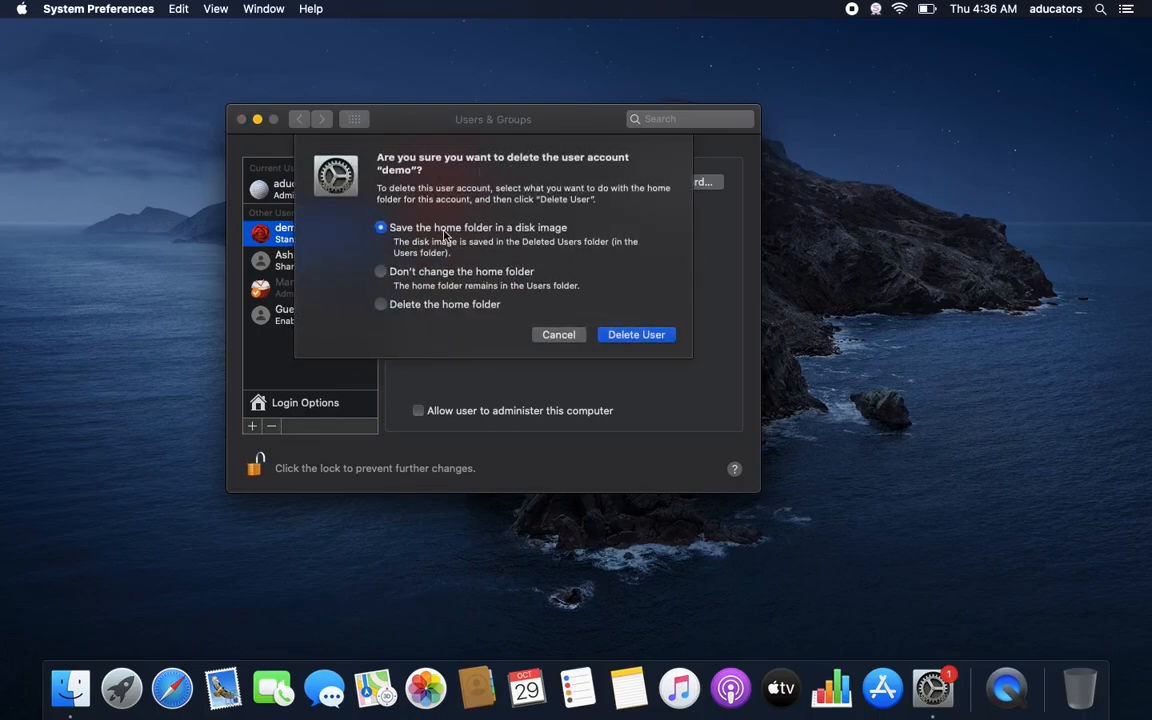
left_click(380, 304)
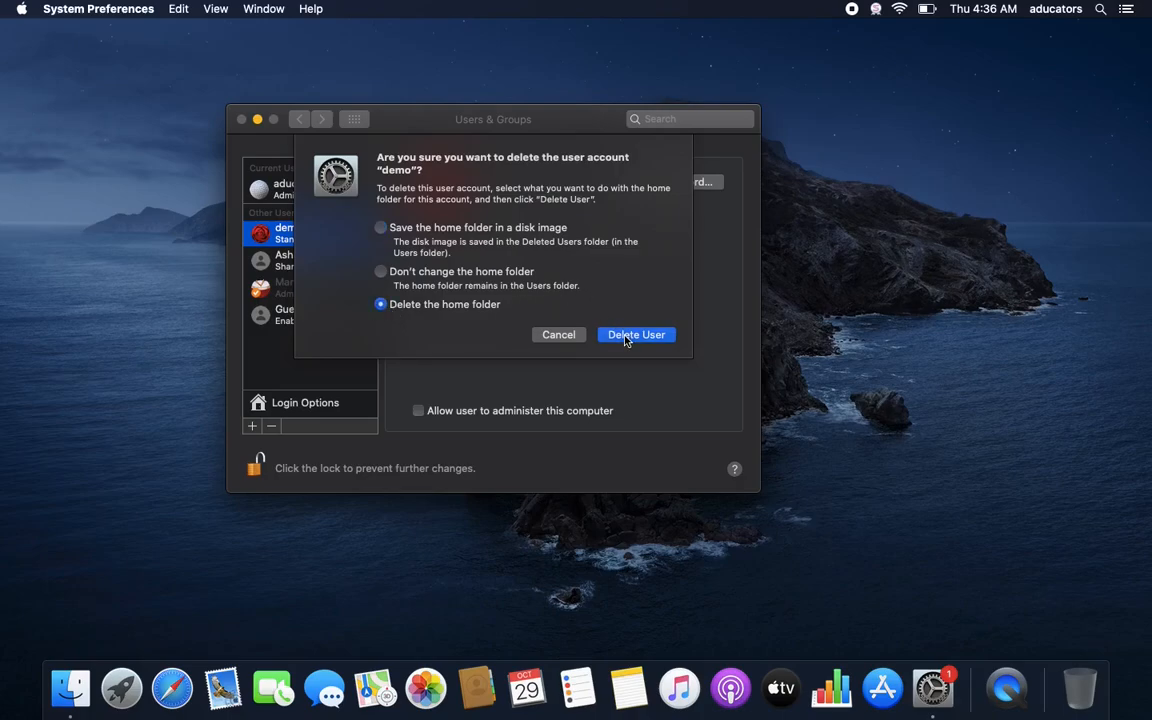
left_click(636, 334)
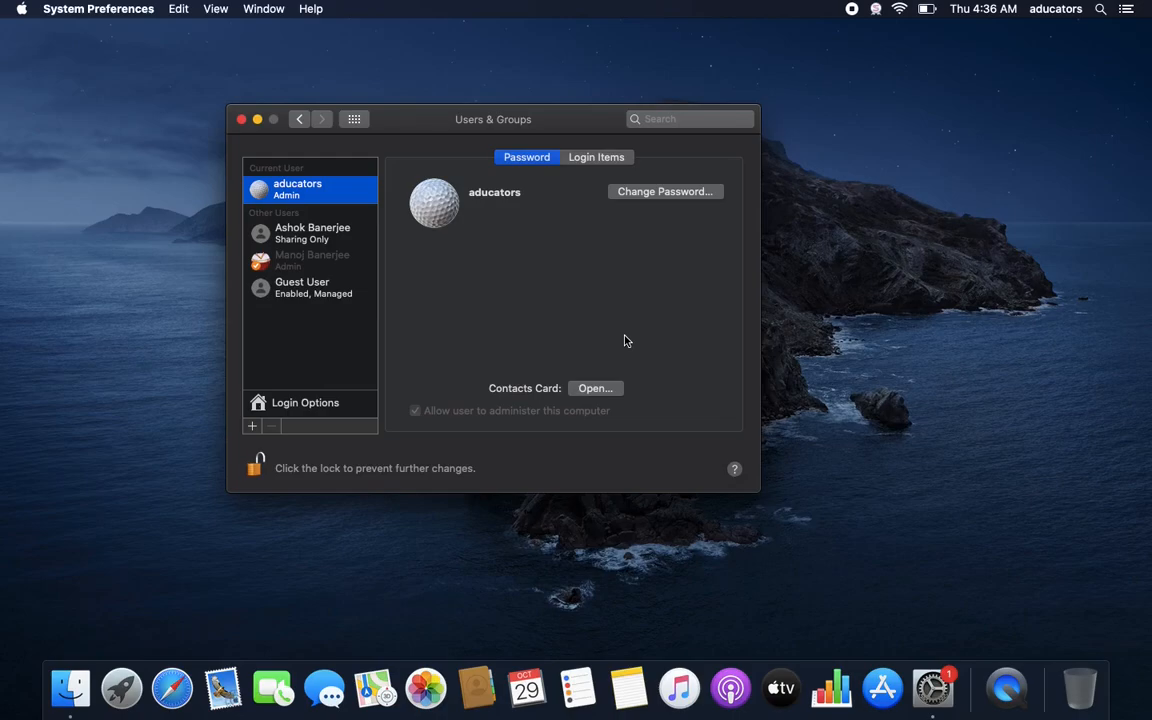
mouse_move(518, 258)
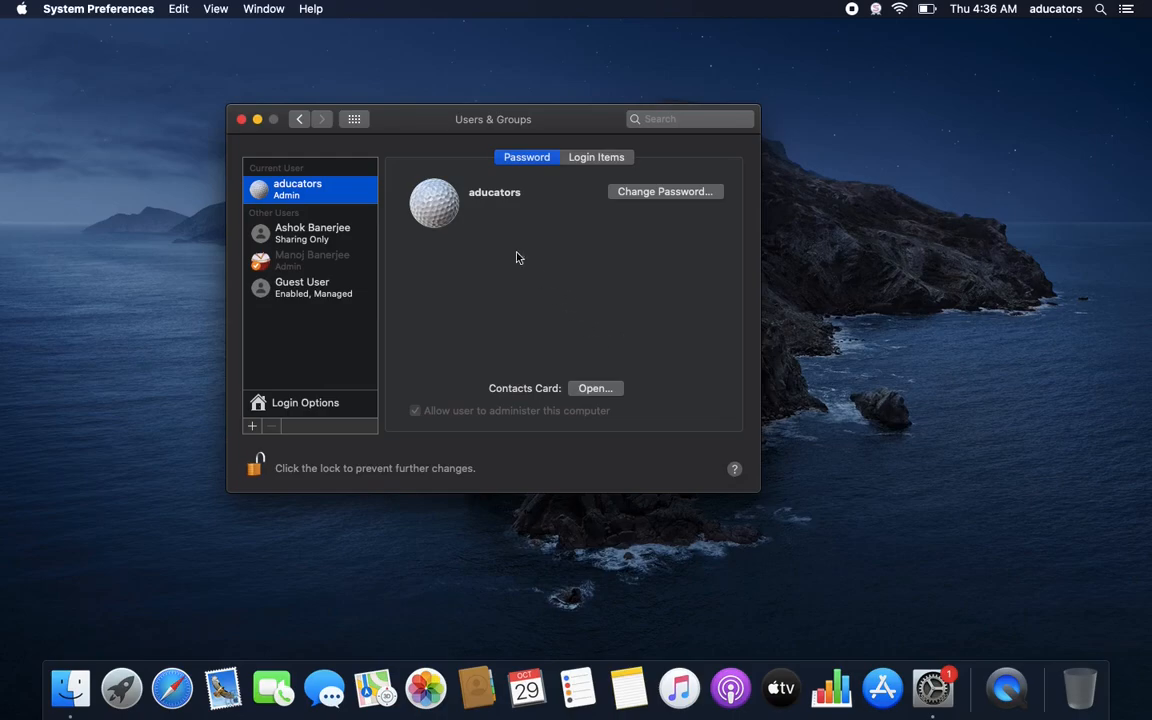